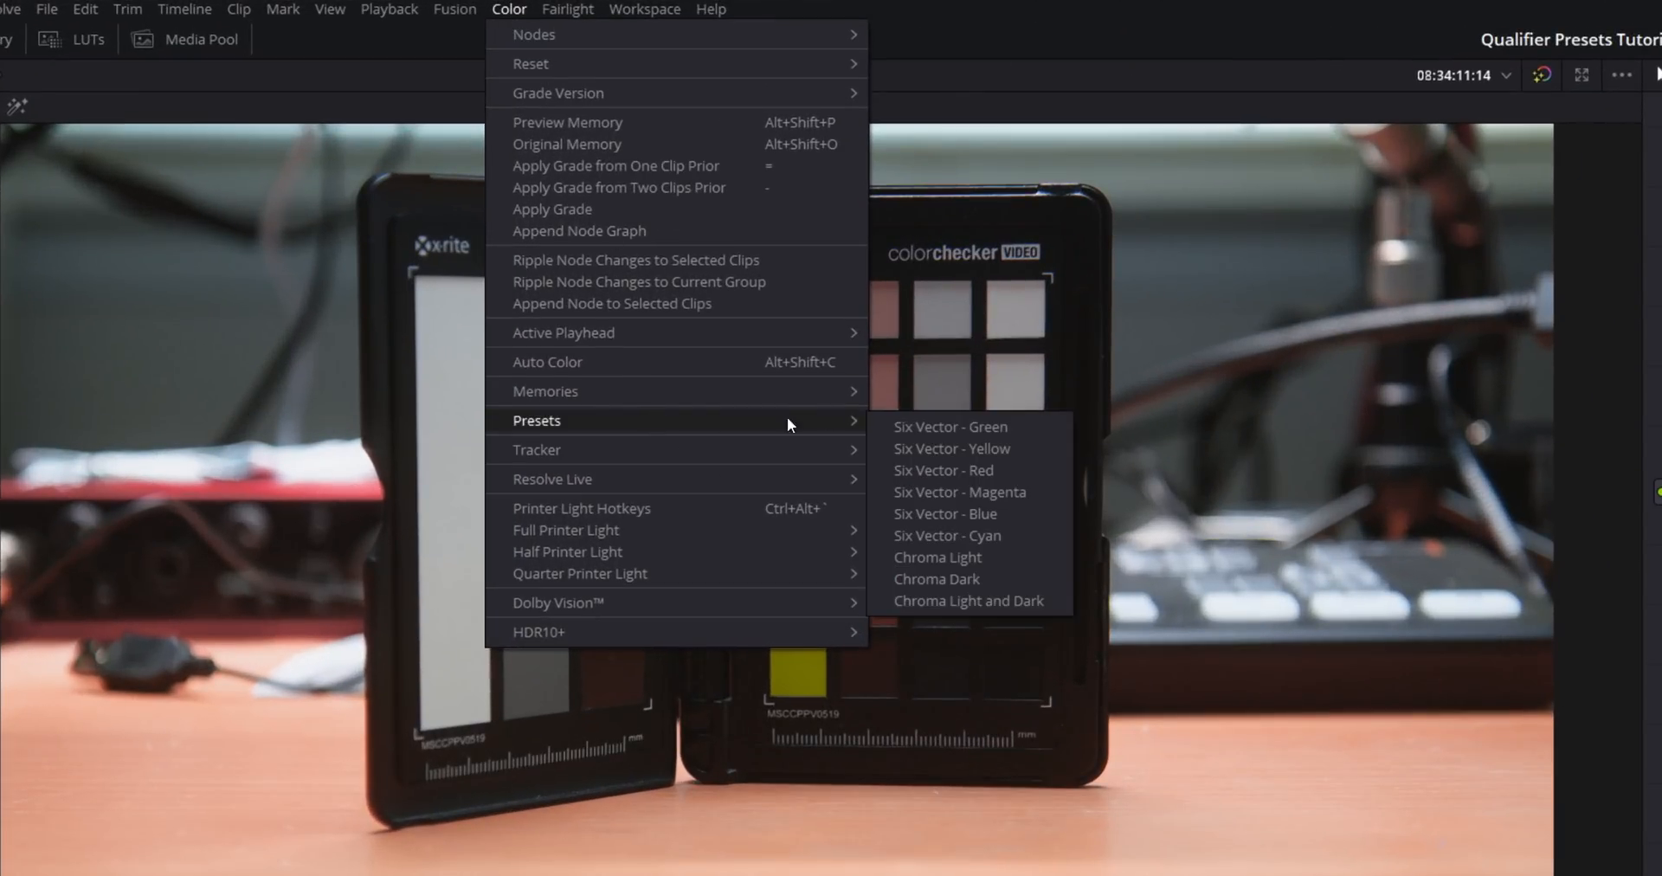
{"action": "mouse_move", "coordinate": [946, 469]}
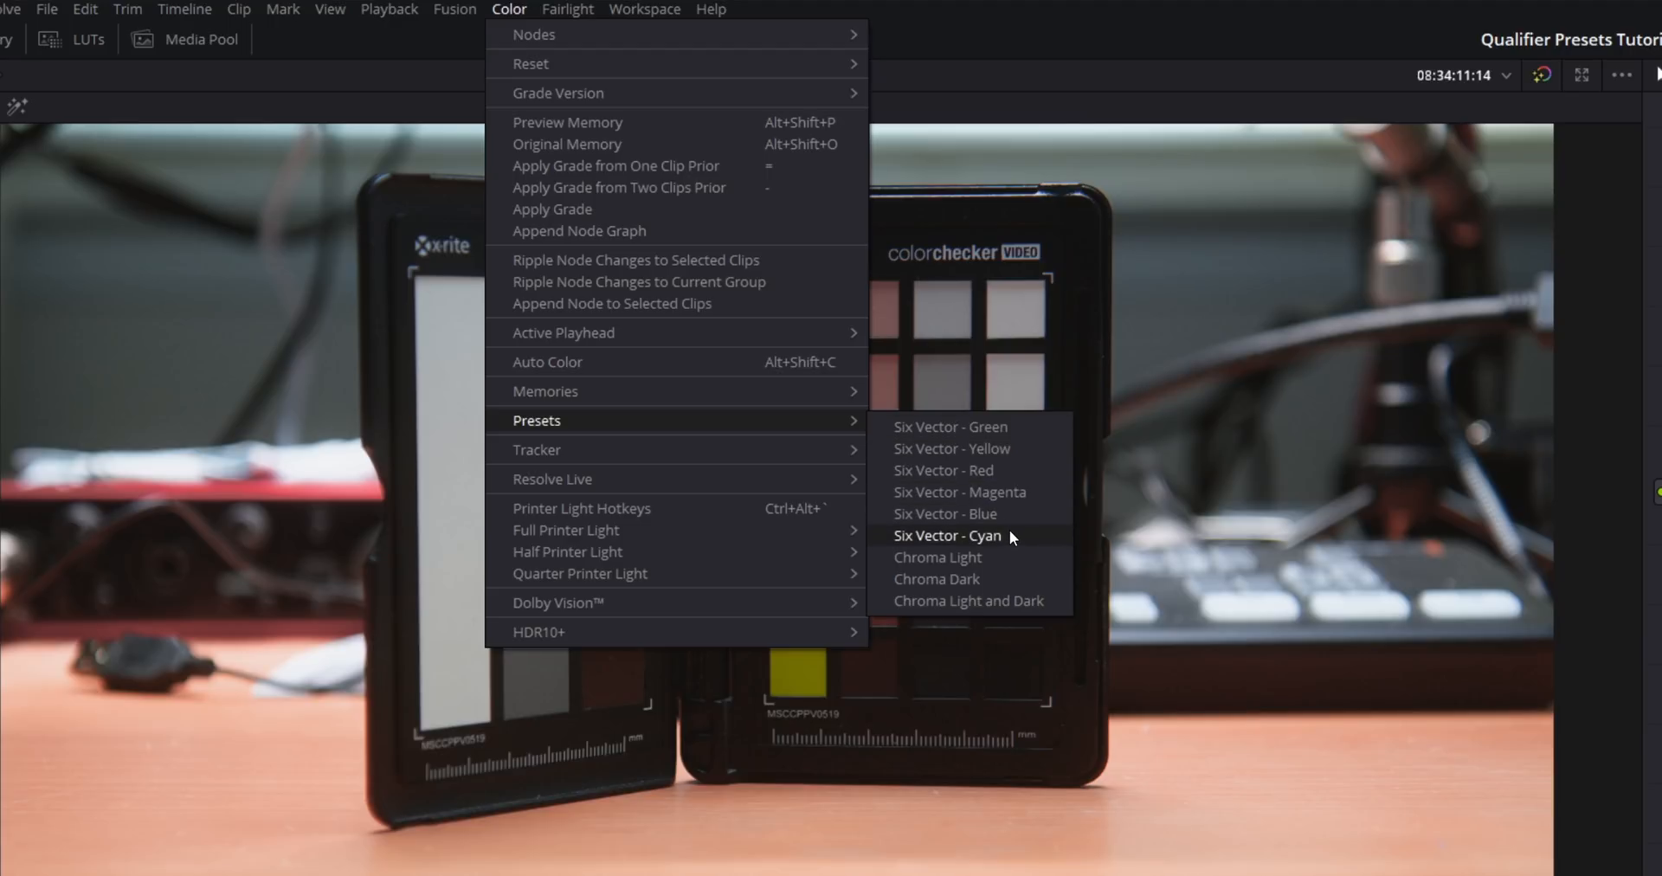
{"action": "mouse_move", "coordinate": [1004, 540]}
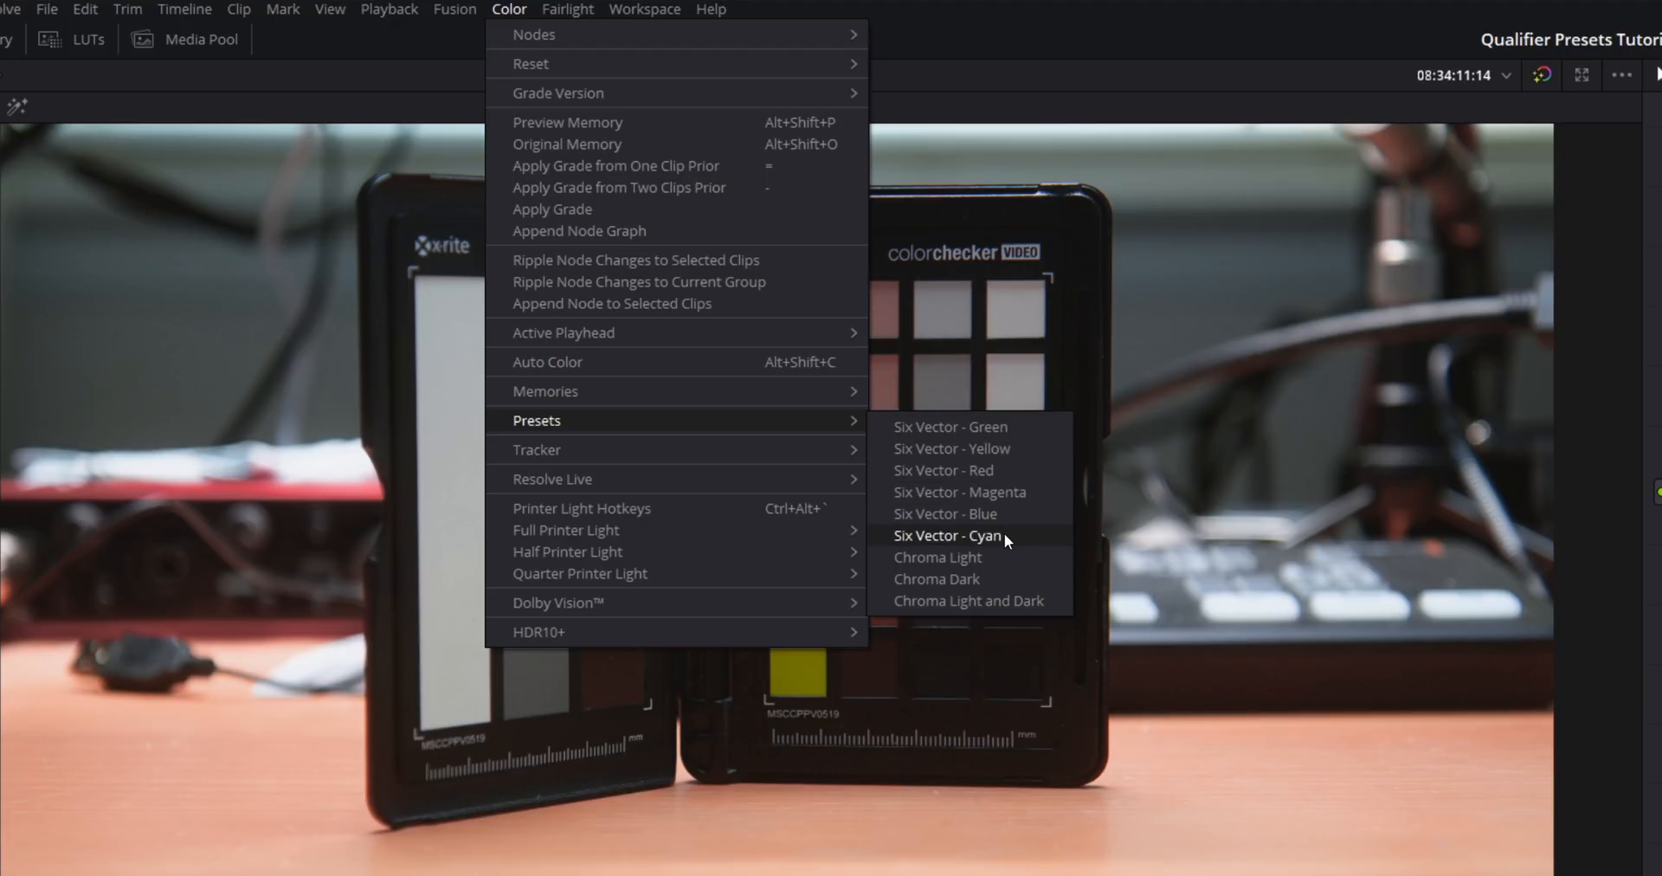
Add six parallel qualifier nodes after node 02, feeding a Parallel Mixer
{"action": "left_click", "coordinate": [945, 535]}
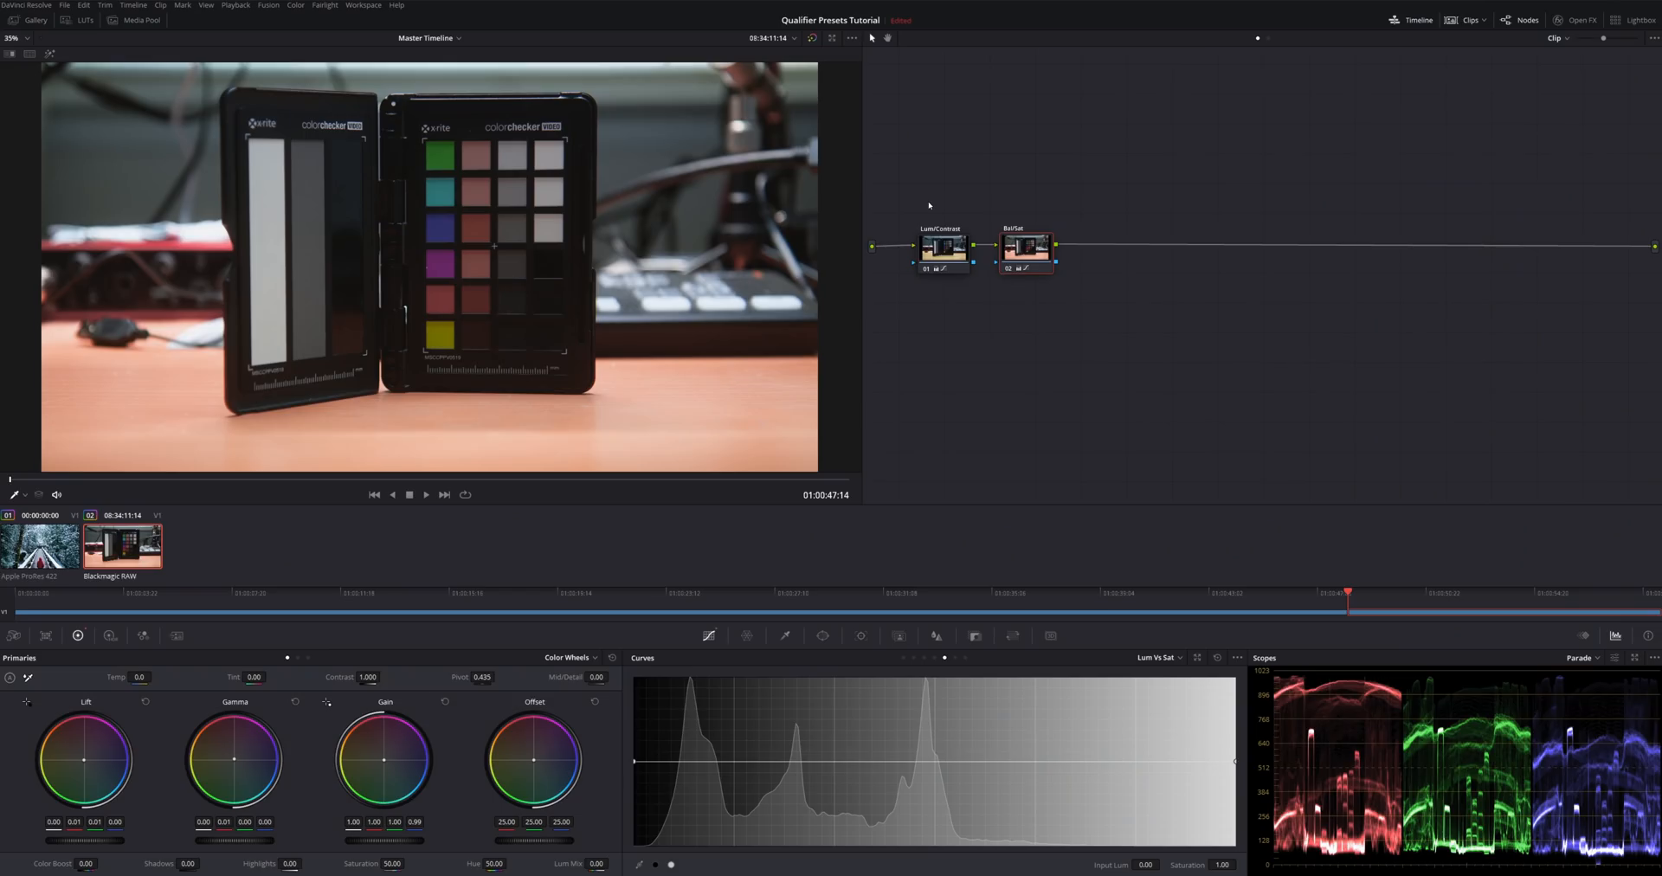
{"action": "mouse_move", "coordinate": [931, 277]}
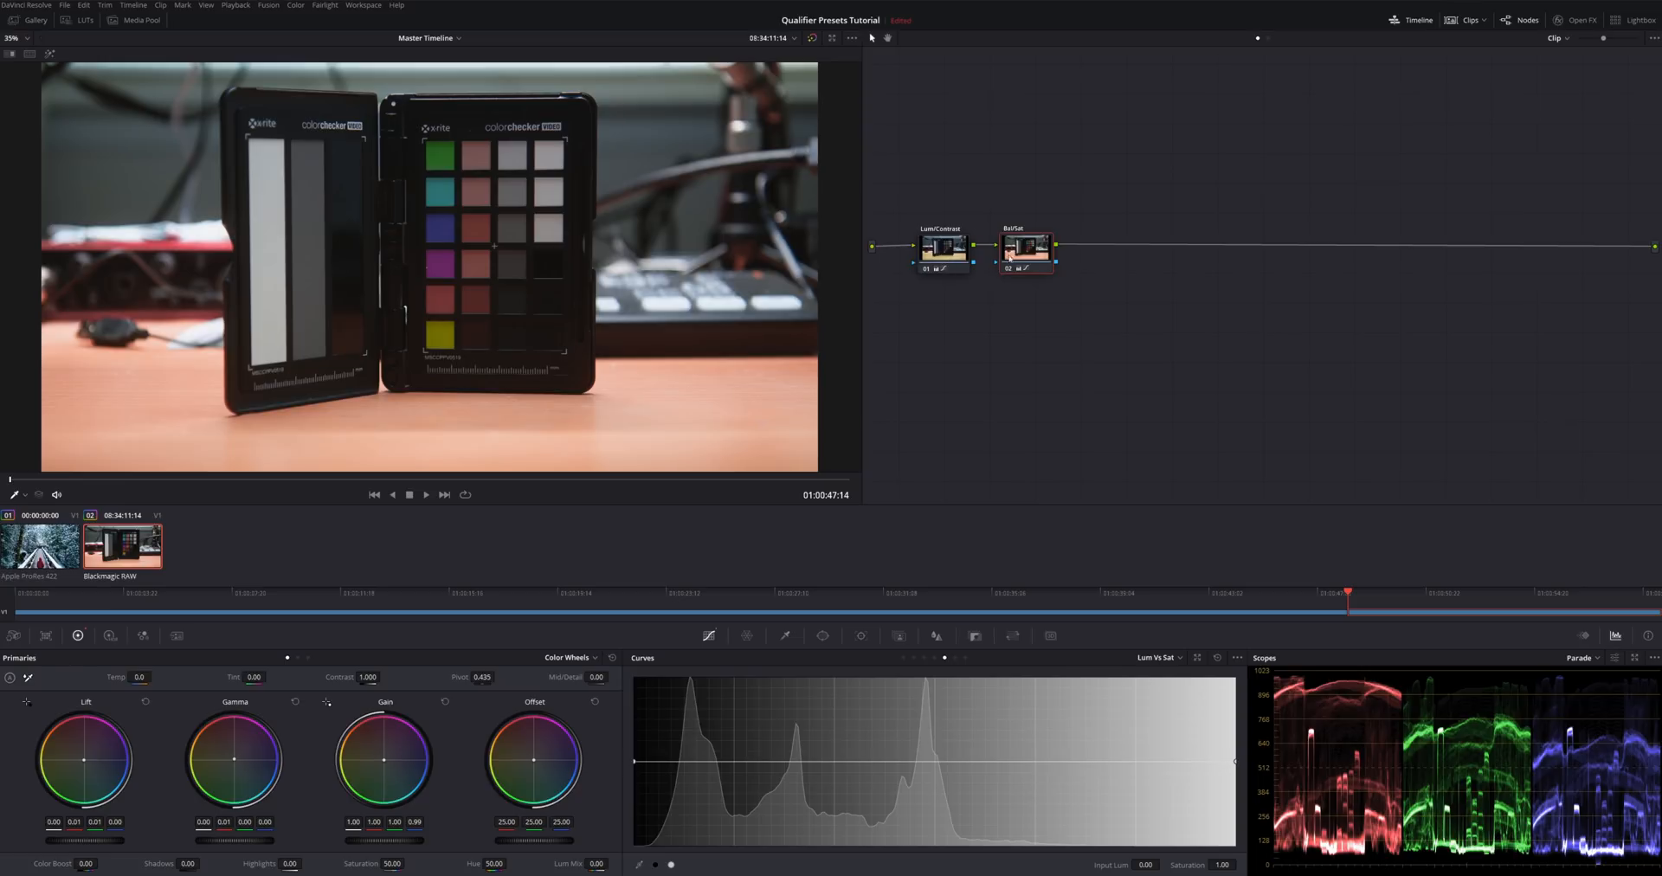
{"action": "mouse_move", "coordinate": [1034, 260]}
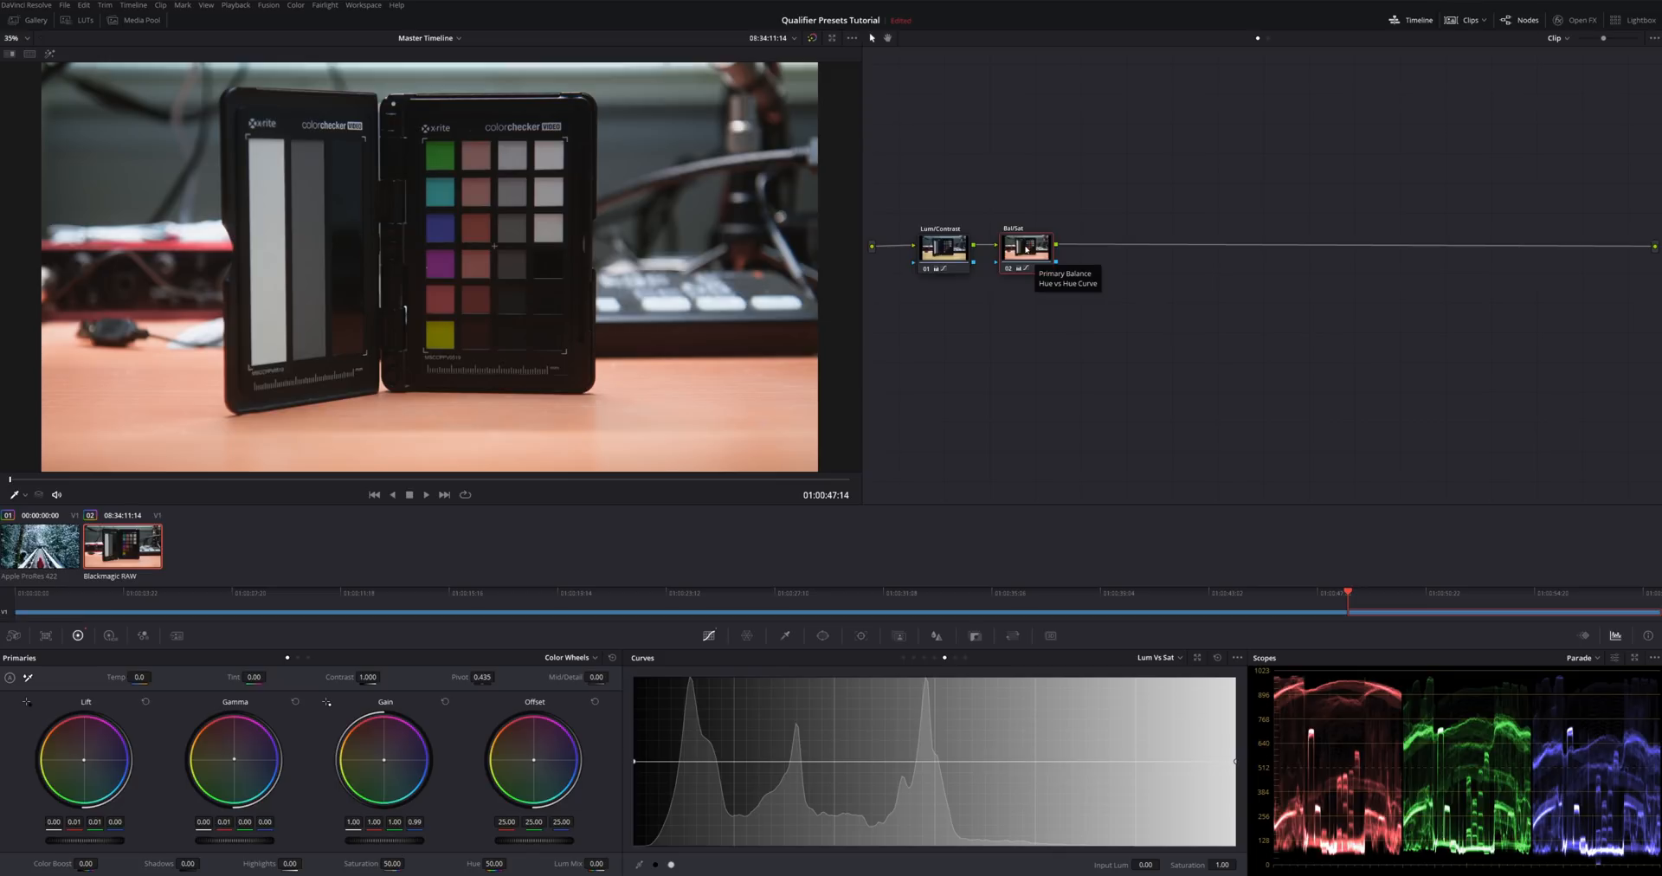
{"action": "mouse_move", "coordinate": [1023, 247]}
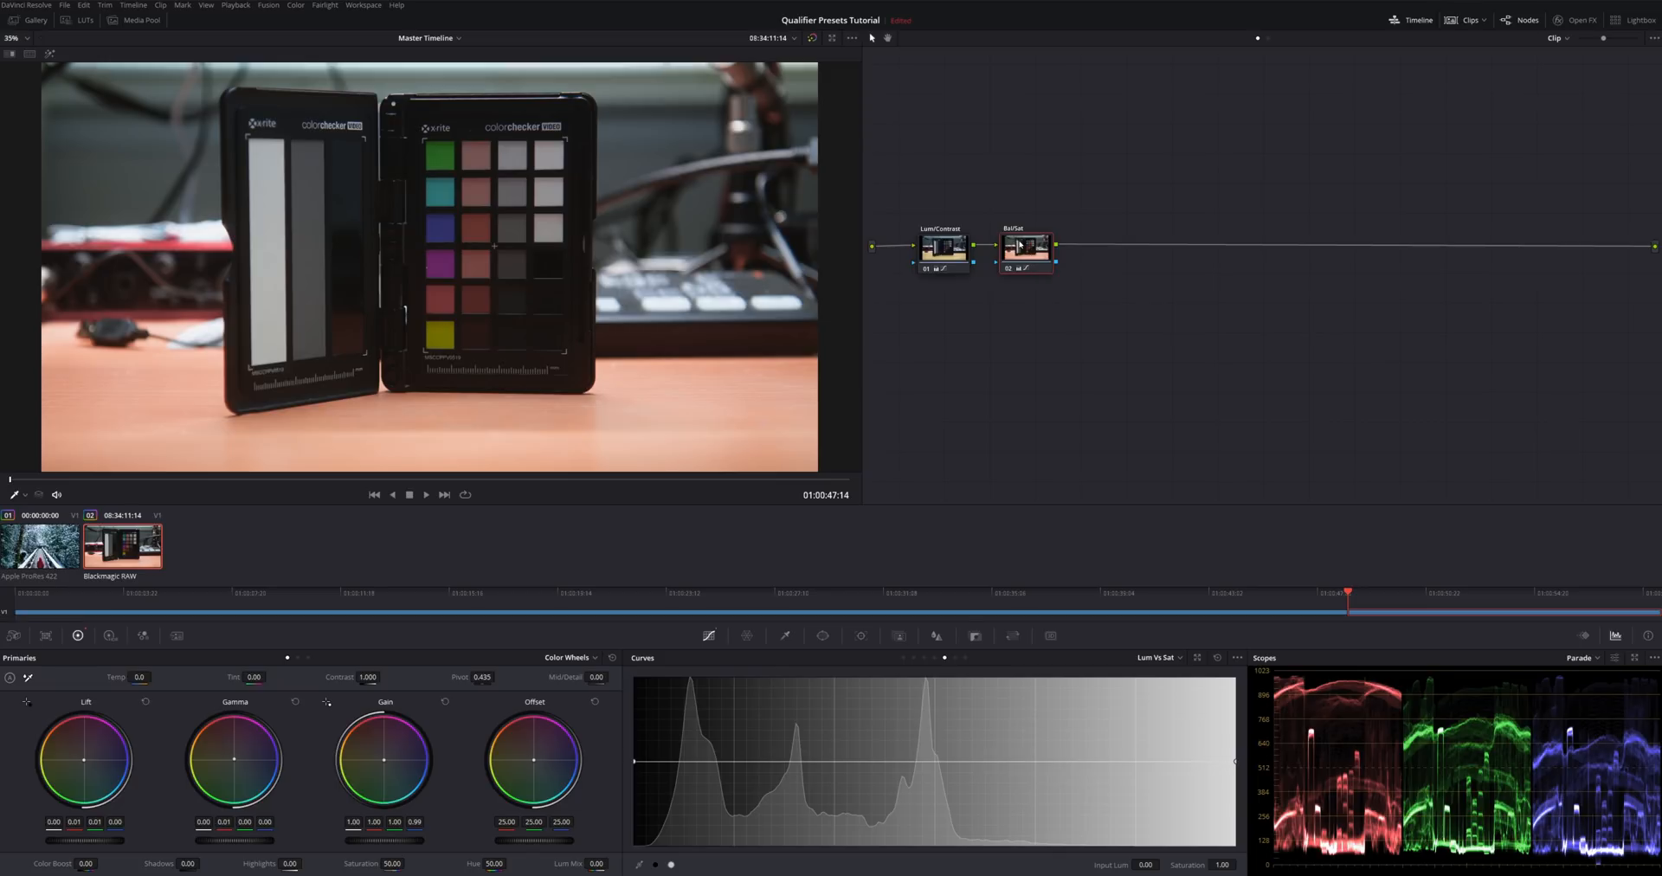
{"action": "mouse_move", "coordinate": [1023, 246]}
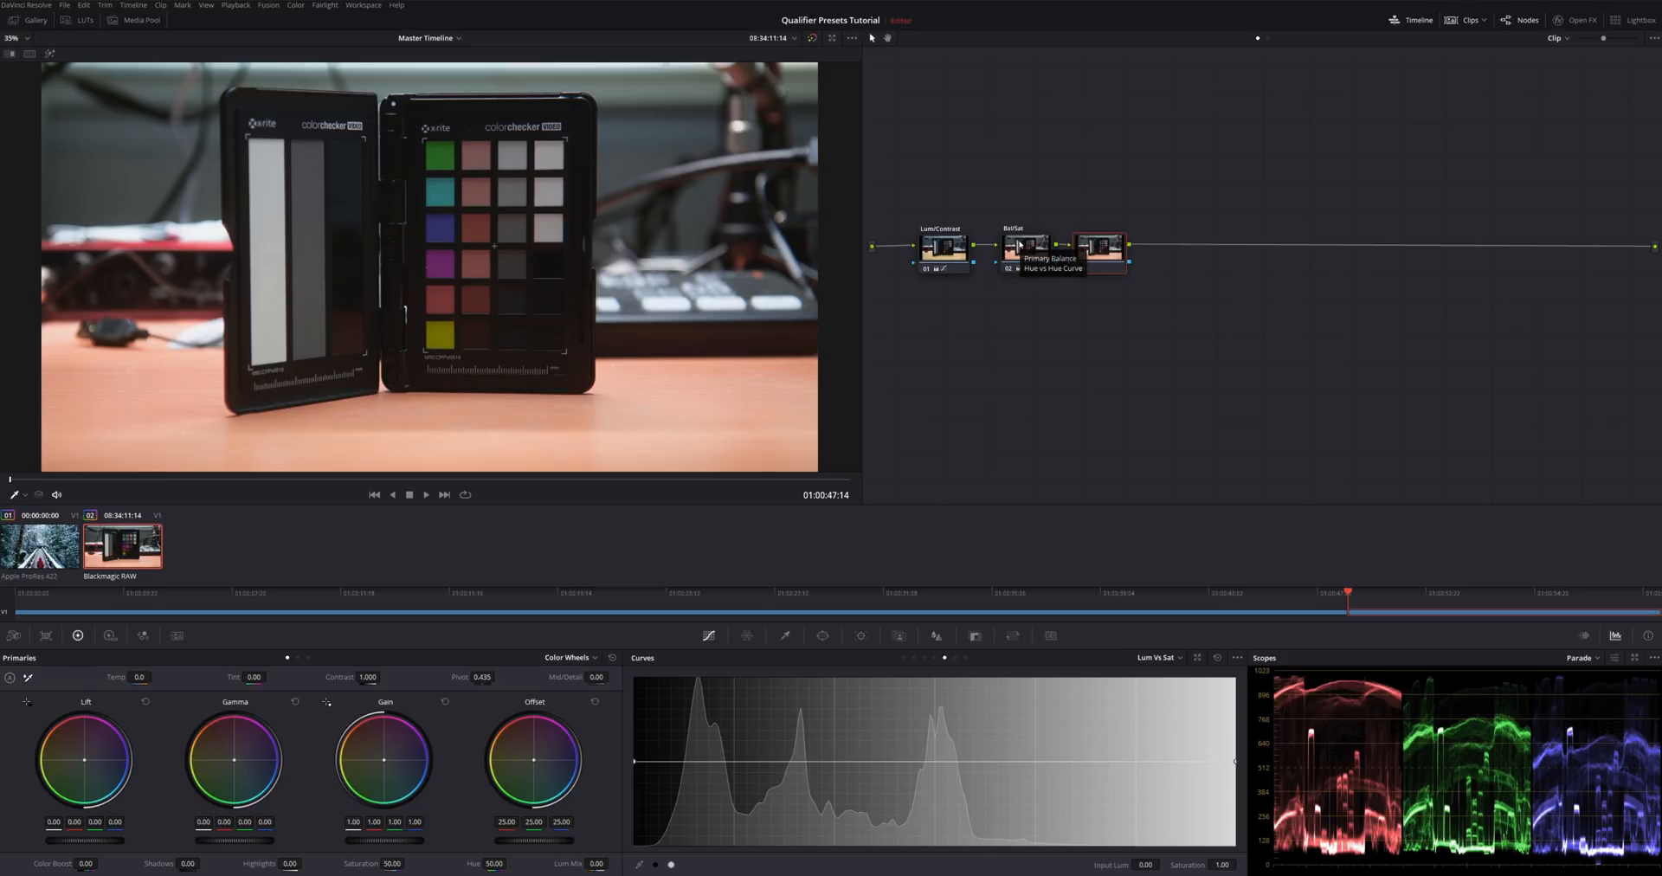
{"action": "left_click", "coordinate": [1101, 246]}
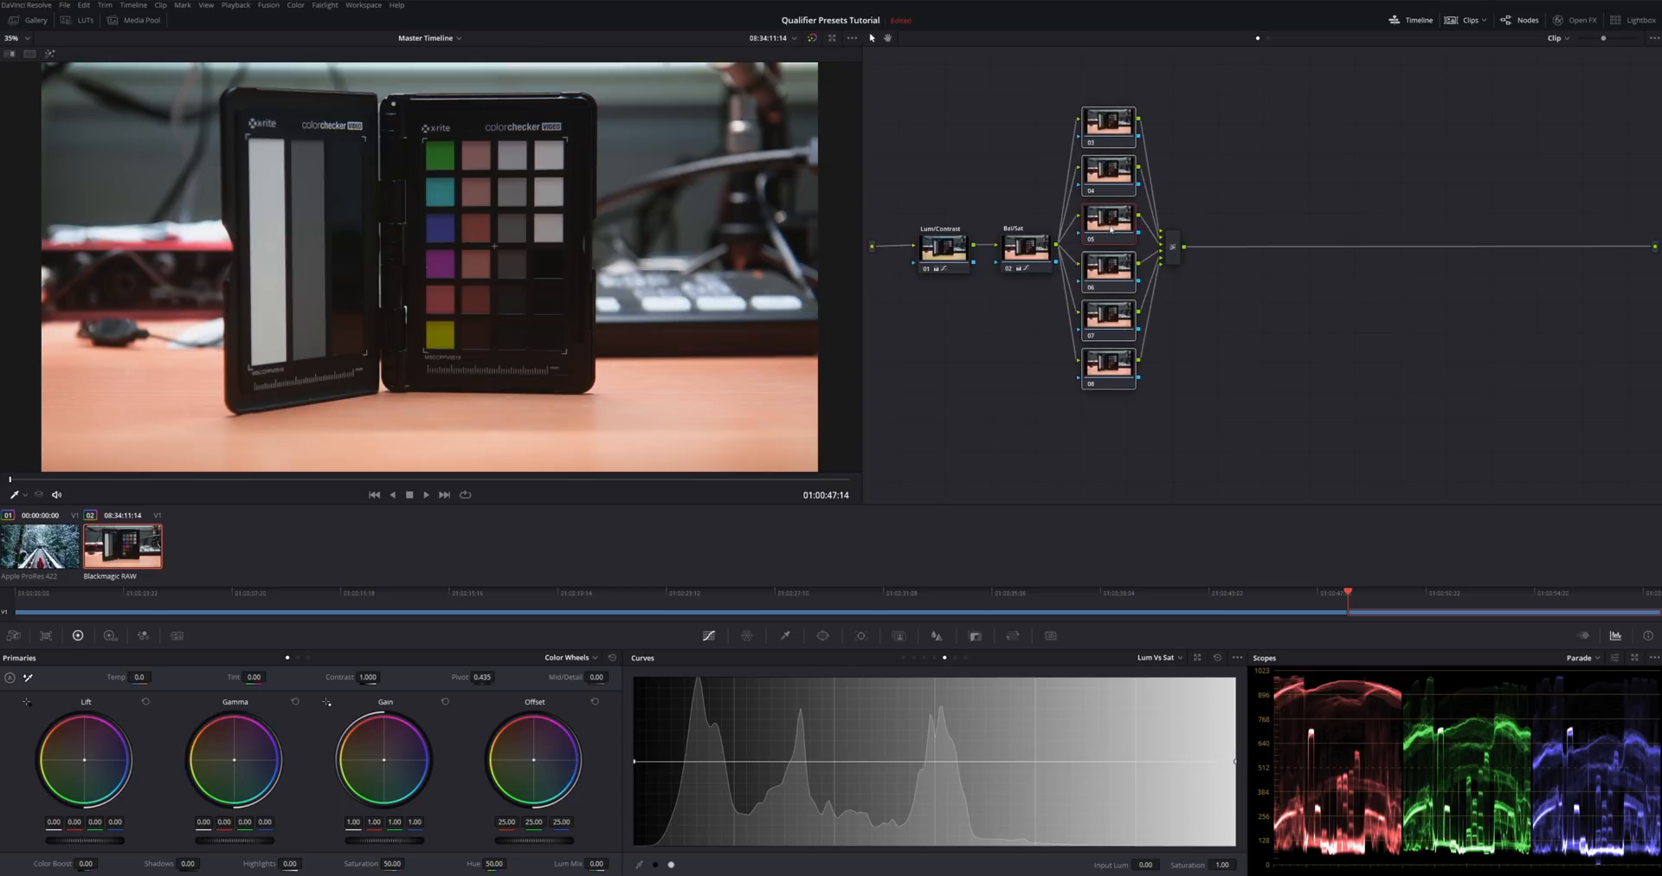
{"action": "mouse_move", "coordinate": [1108, 258]}
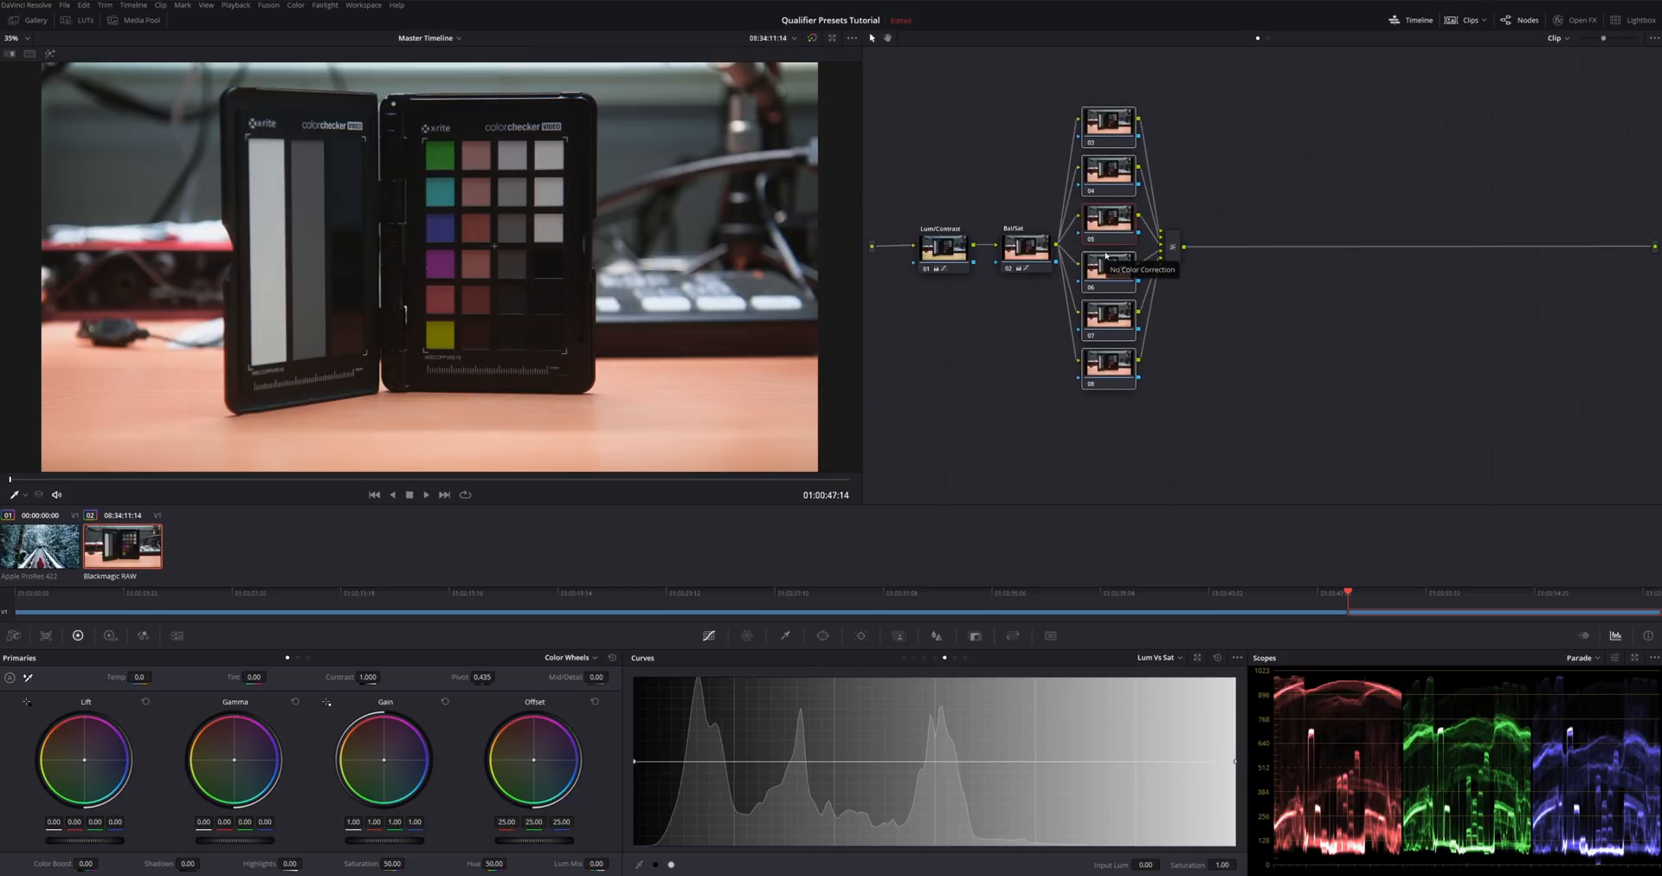
Label the parallel nodes Green, Yellow, Red, Magenta, Blue and Cyan
{"action": "left_click", "coordinate": [1108, 119]}
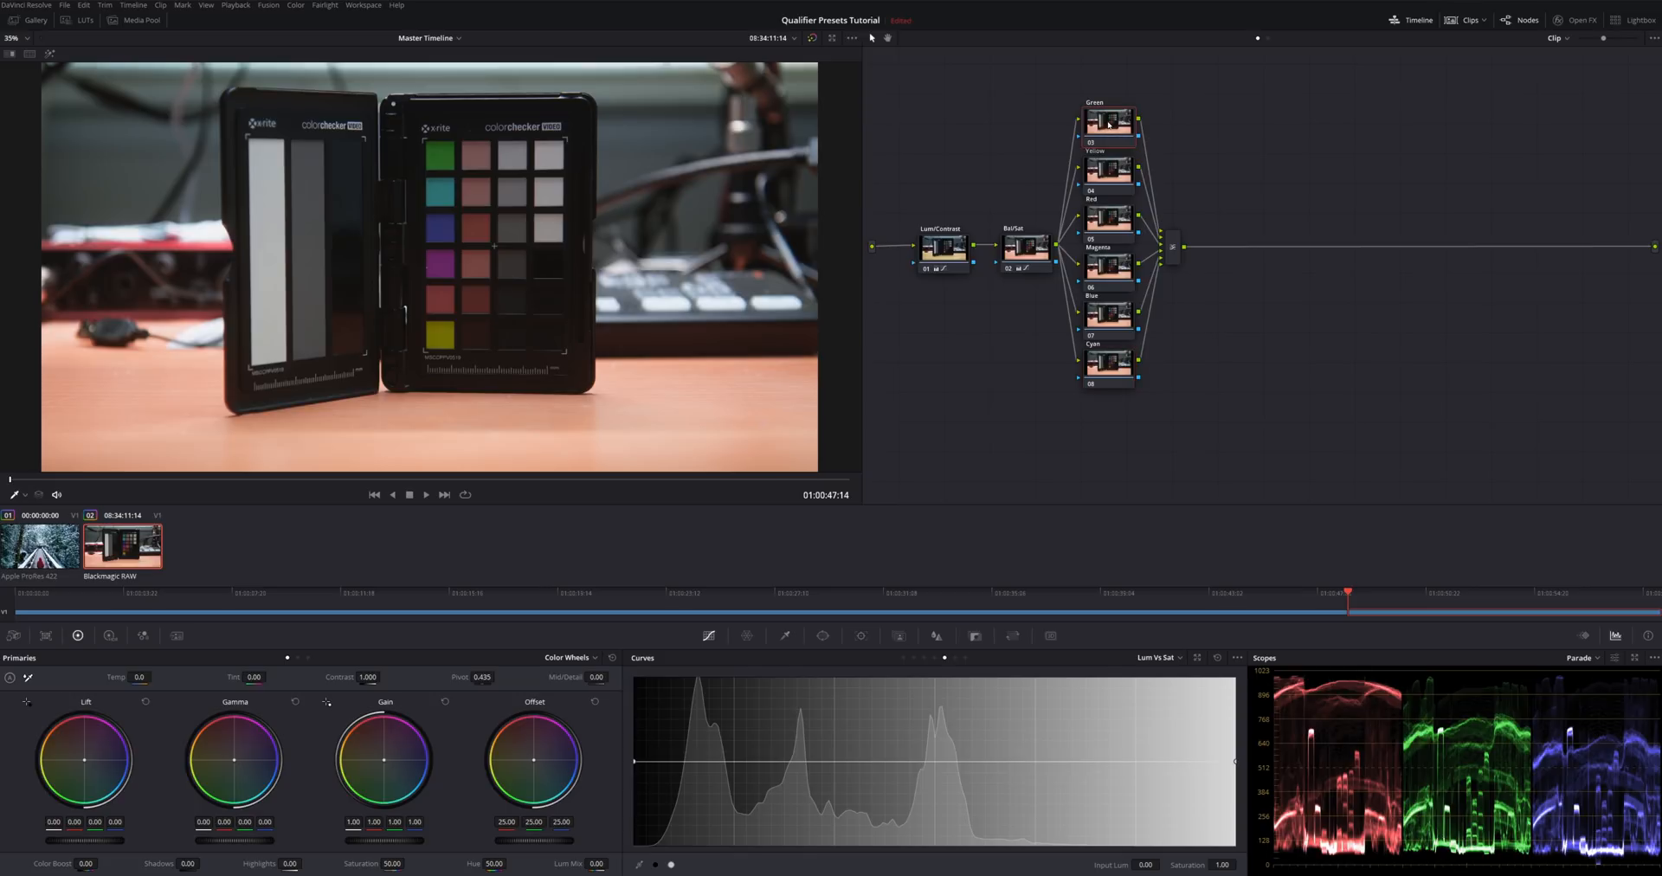
Apply the Six Vector Green, Yellow and Red presets to their matching nodes
{"action": "left_click", "coordinate": [296, 5]}
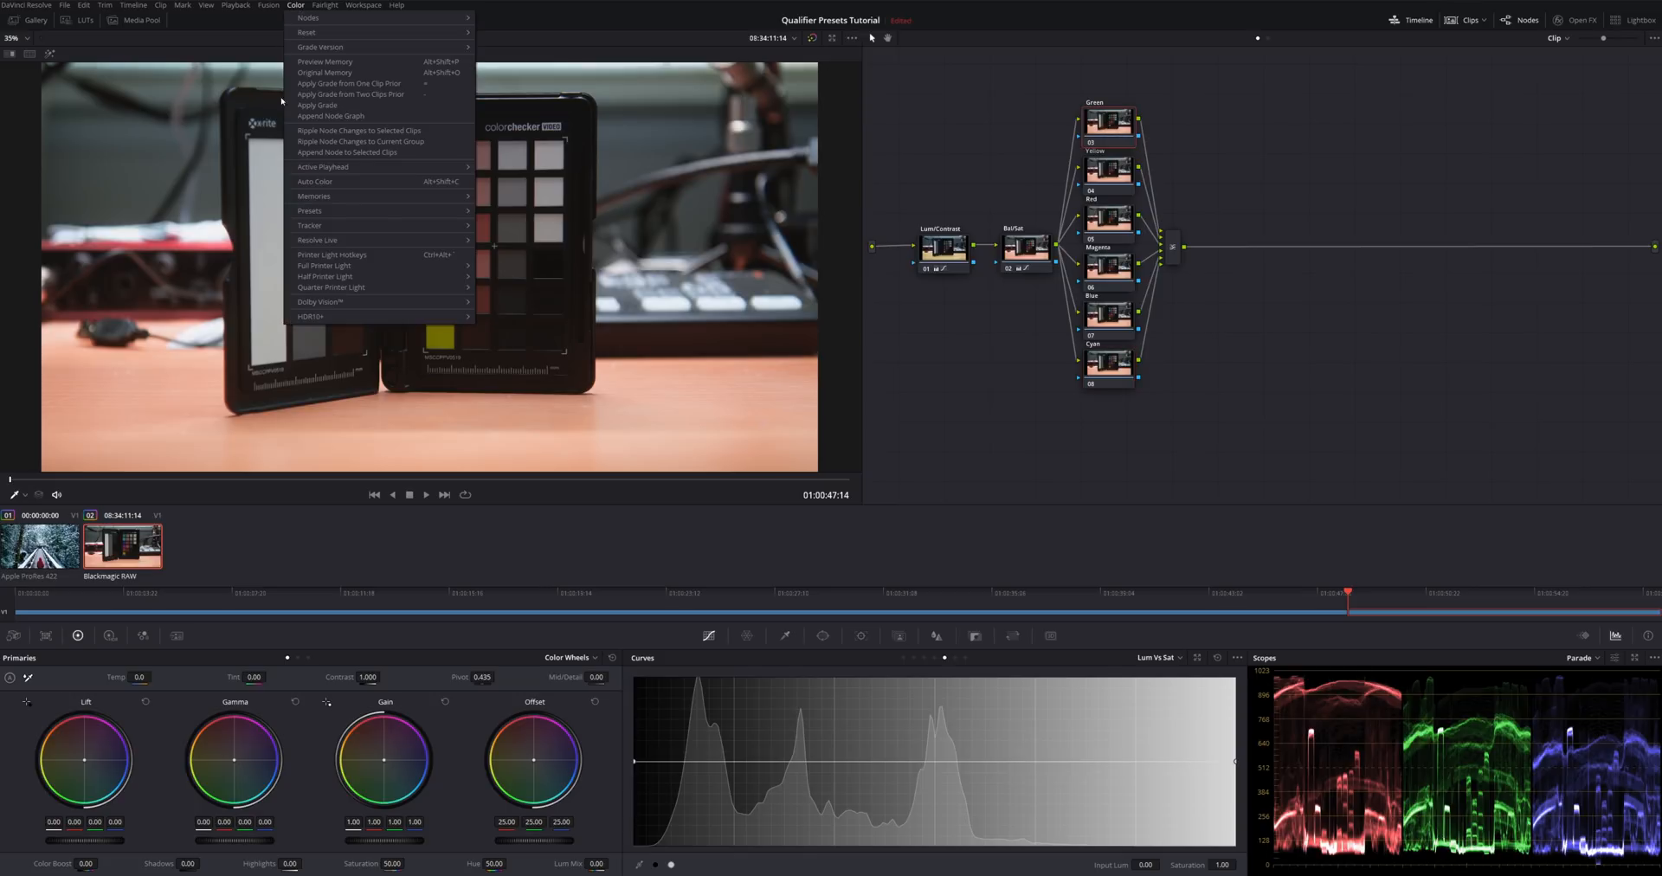
{"action": "mouse_move", "coordinate": [308, 210]}
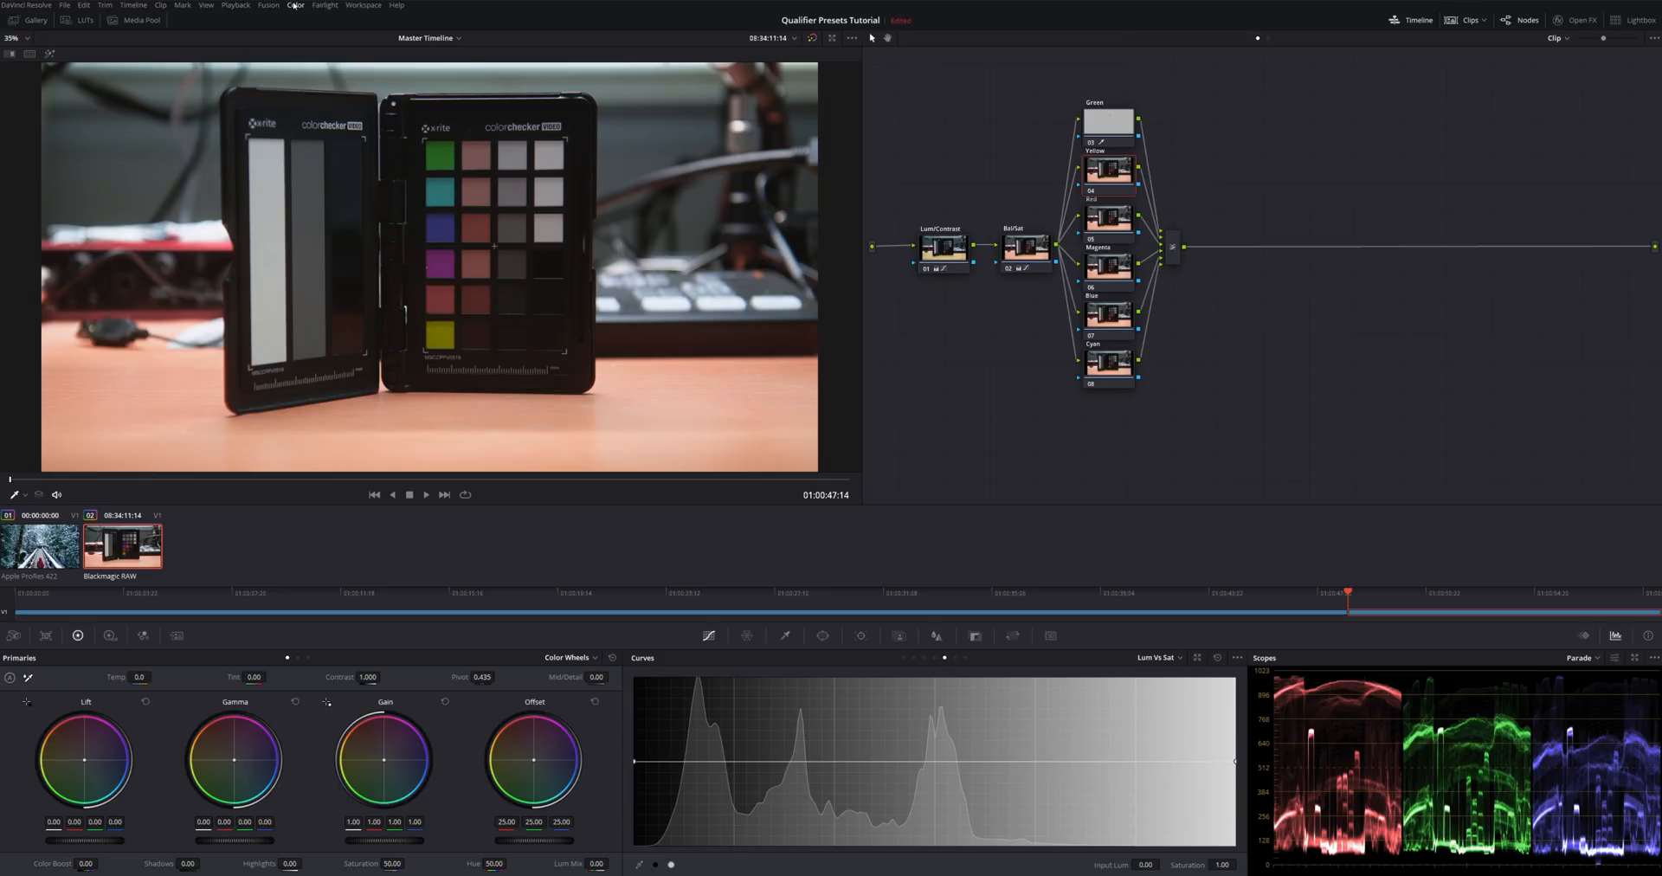
{"action": "left_click", "coordinate": [296, 6]}
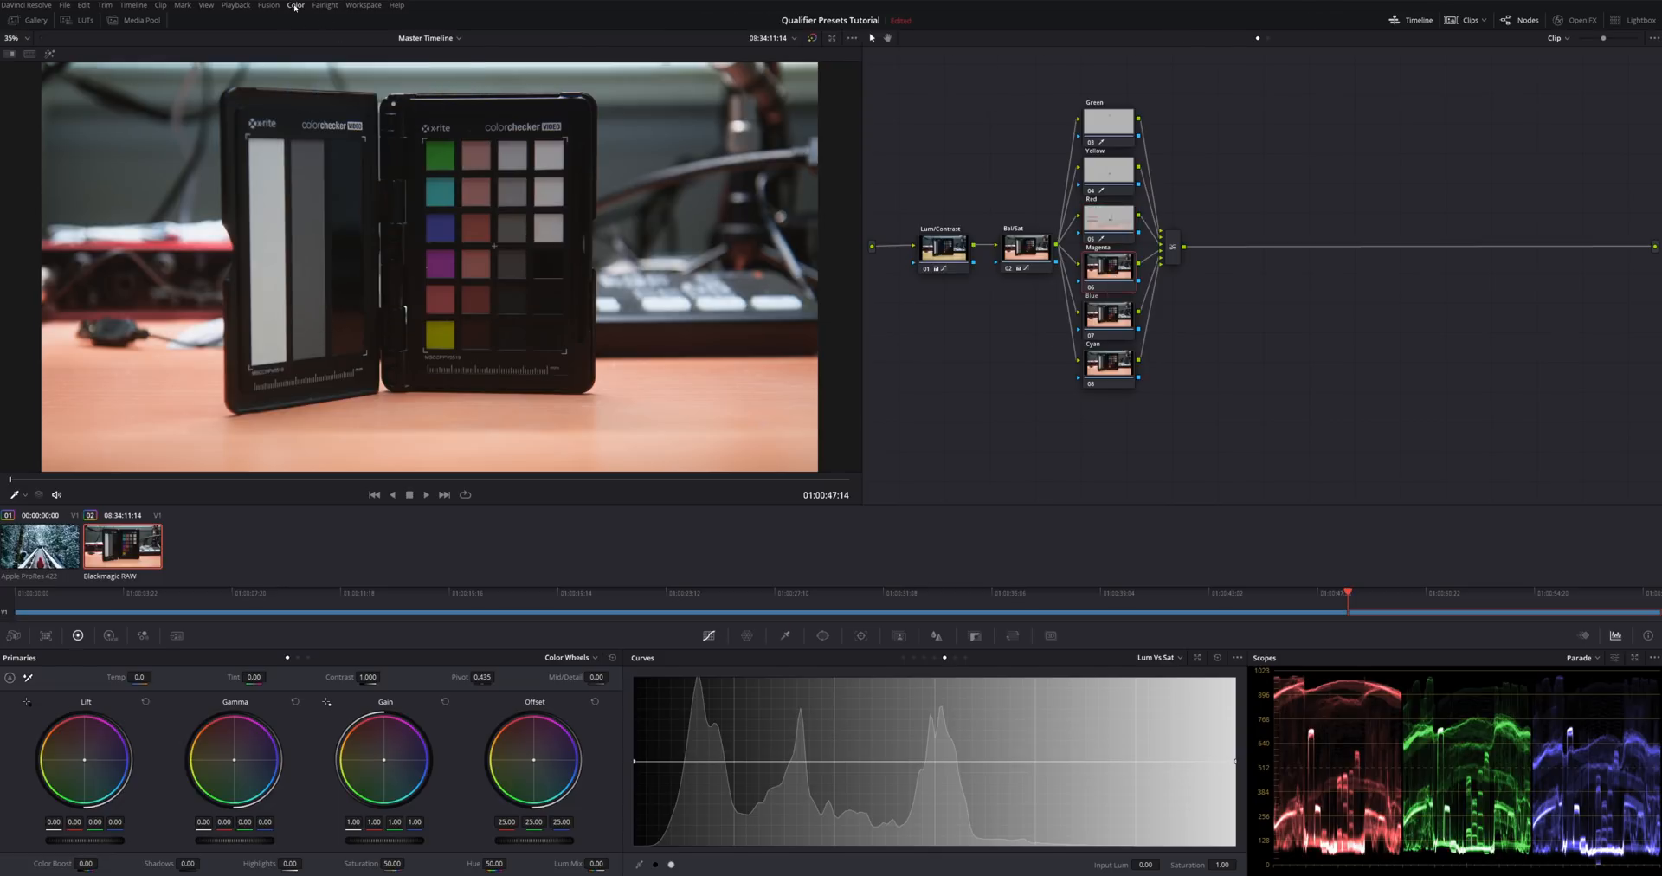
{"action": "left_click", "coordinate": [296, 5]}
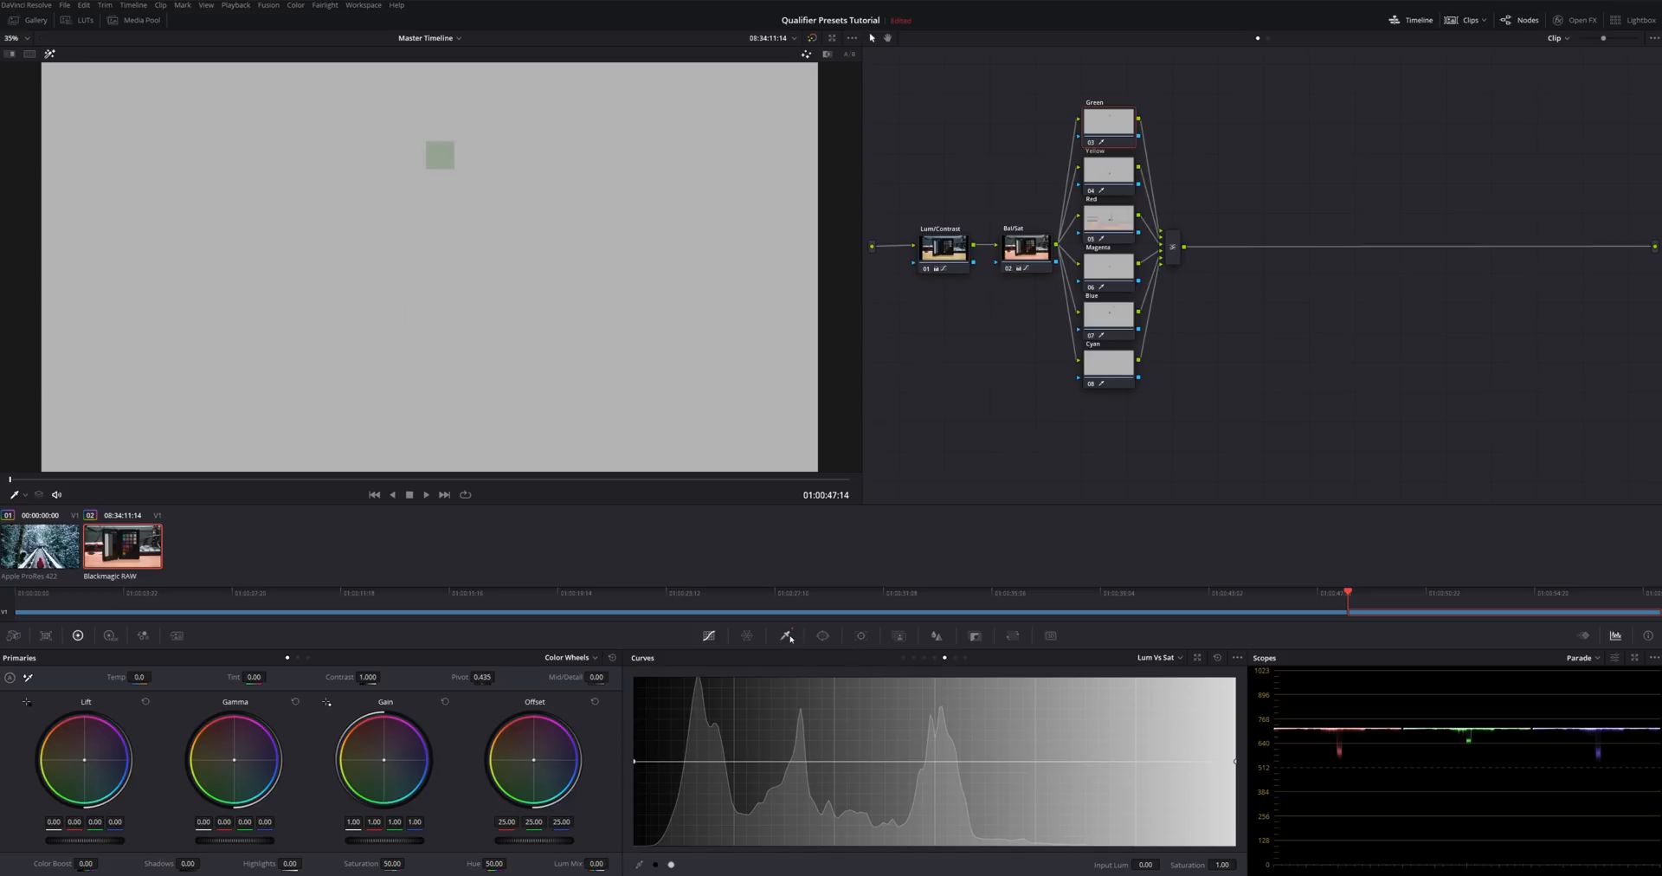
Show the Green node's qualifier ranges with the green patch isolated in highlight view
{"action": "left_click", "coordinate": [786, 636]}
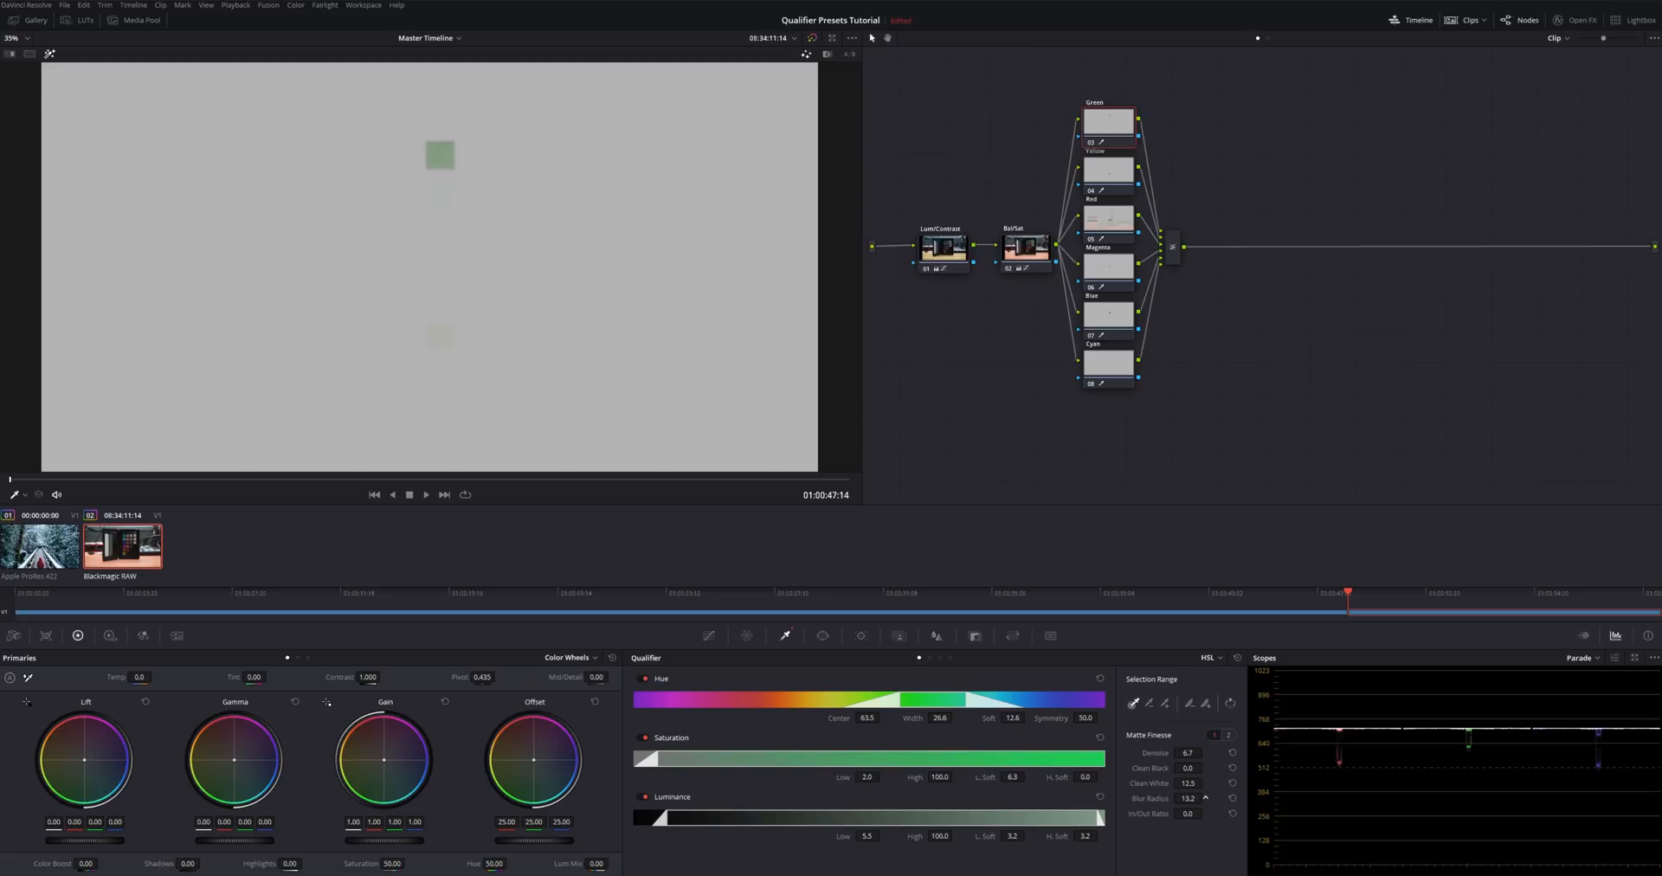
{"action": "mouse_move", "coordinate": [1108, 170]}
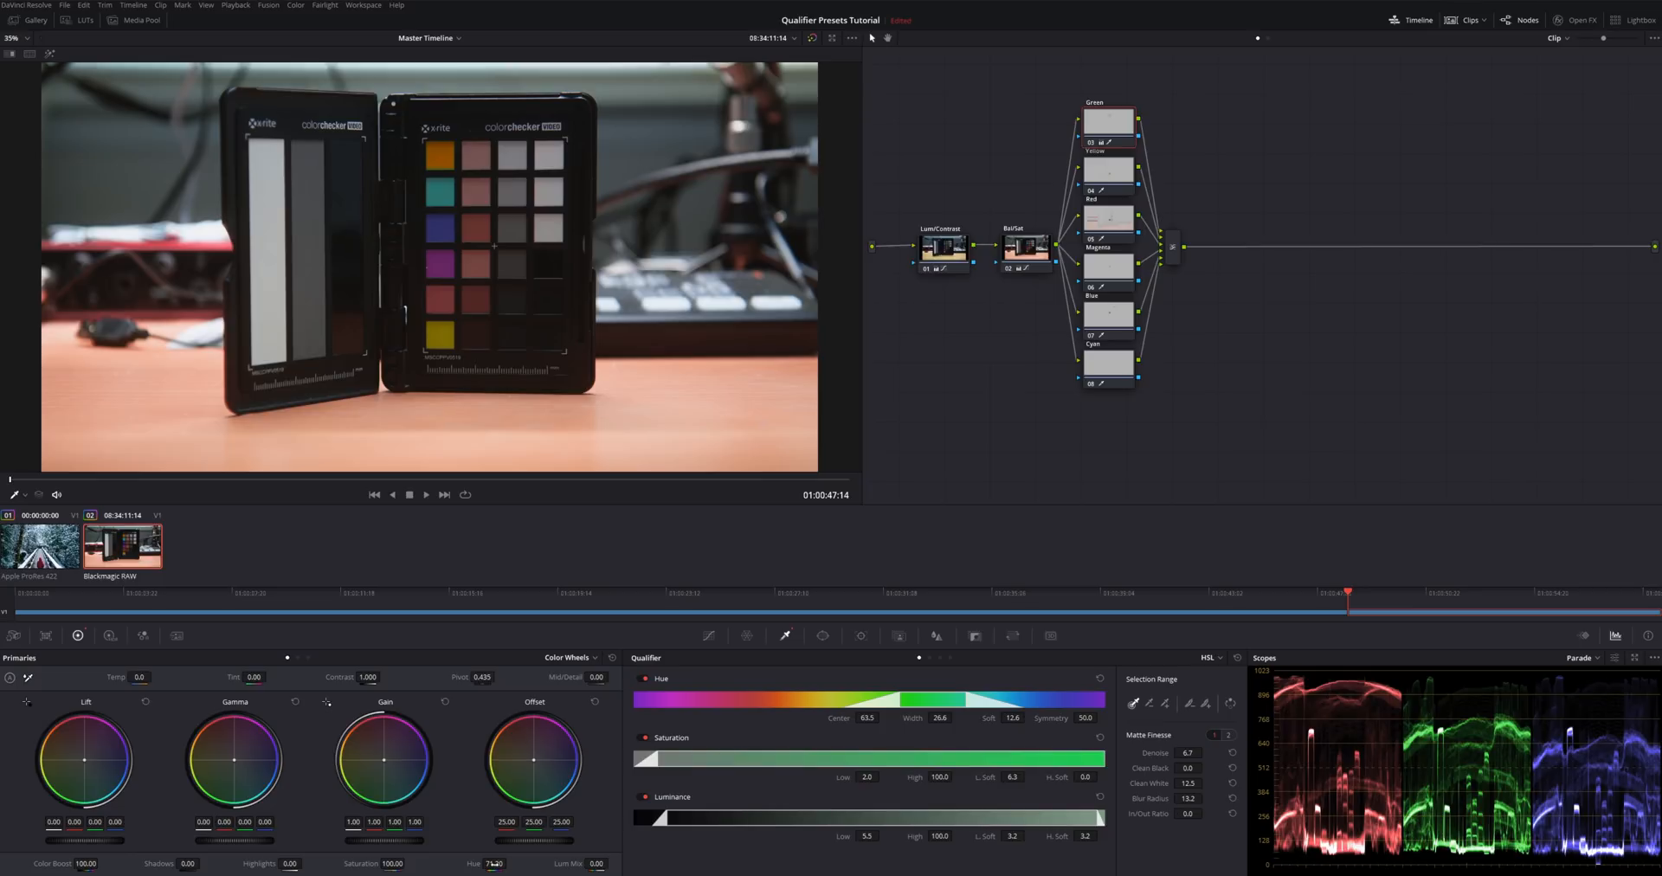
Raise Color Boost and Saturation to 100 and shift Hue so the green patch turns orange
{"action": "left_click", "coordinate": [40, 543]}
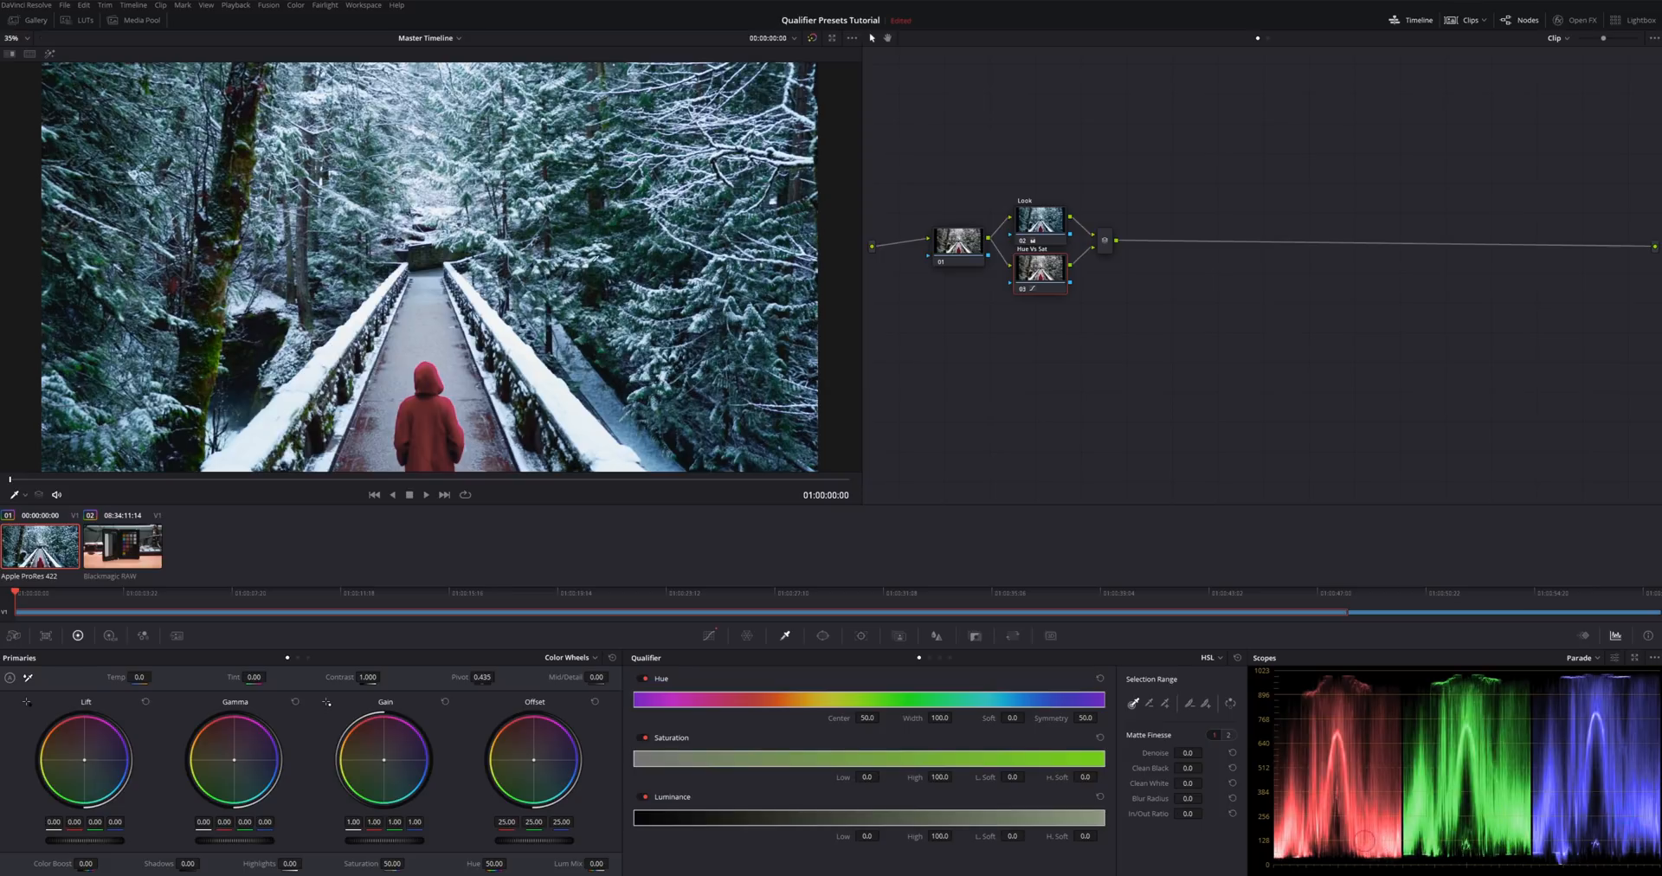
{"action": "mouse_move", "coordinate": [1041, 243]}
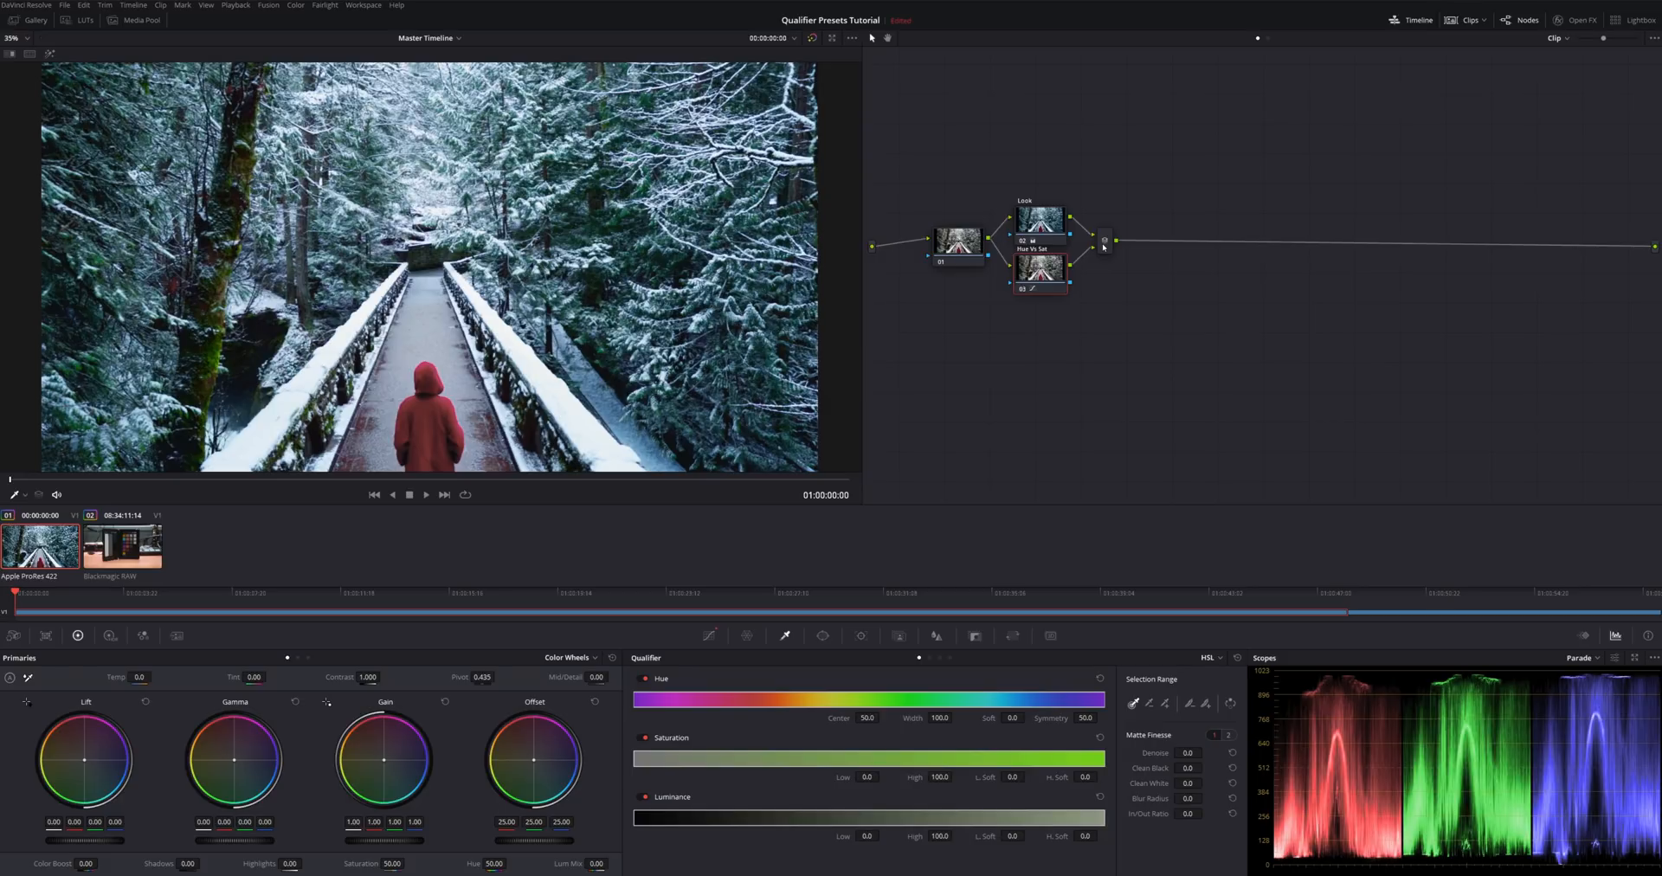
Load the snowy forest clip and choose where its preset nodes get added
{"action": "left_click", "coordinate": [1106, 240]}
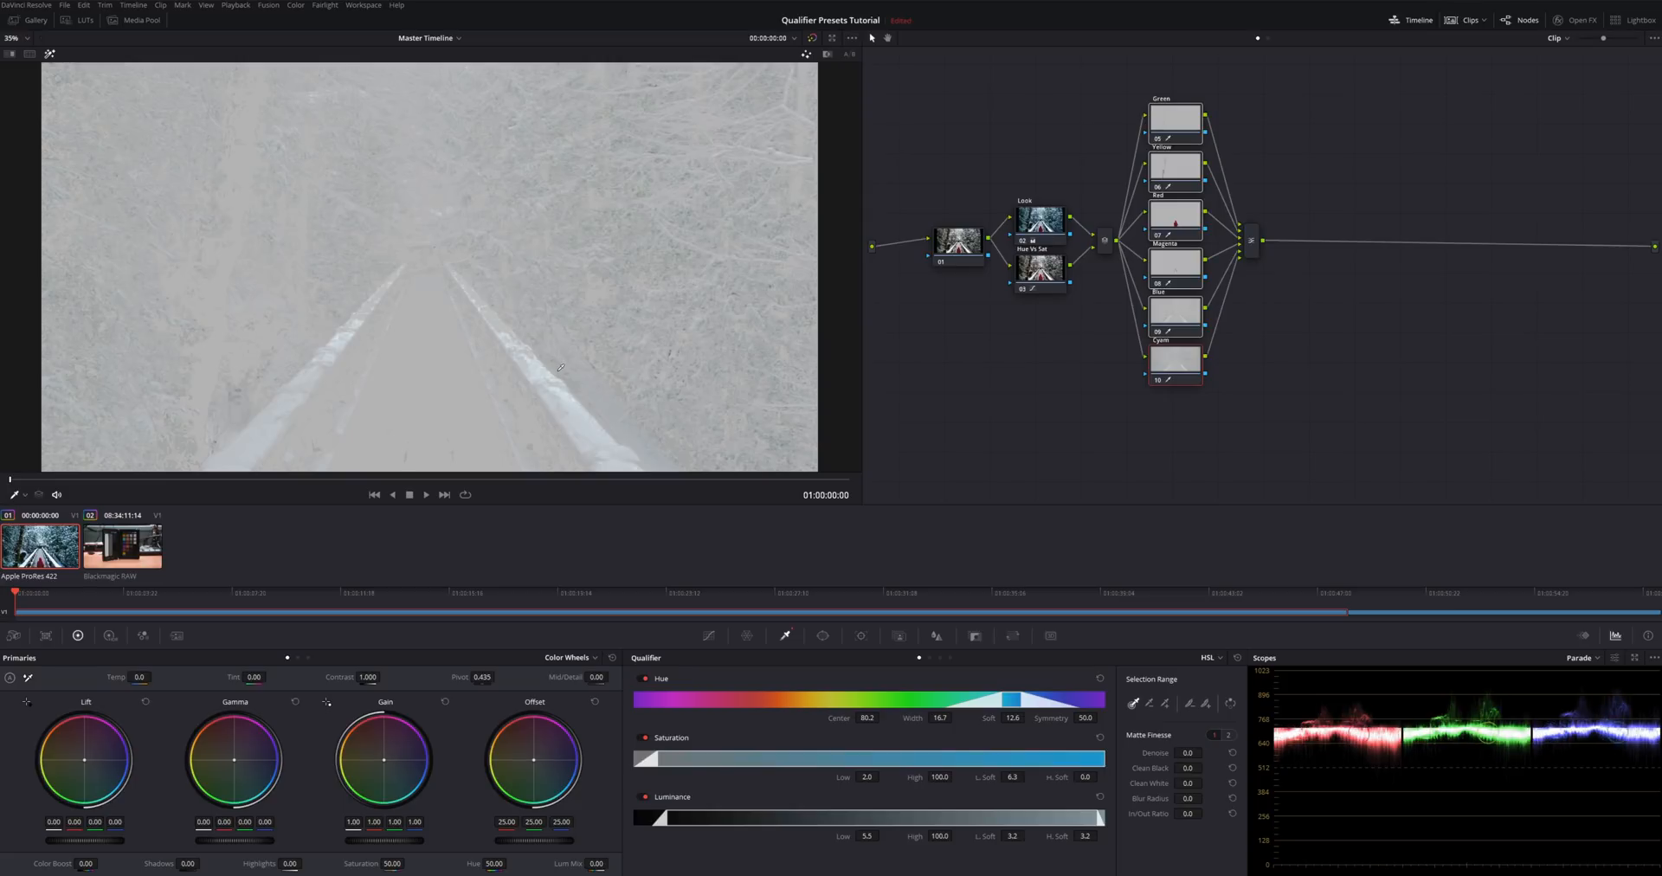
{"action": "mouse_move", "coordinate": [1127, 76]}
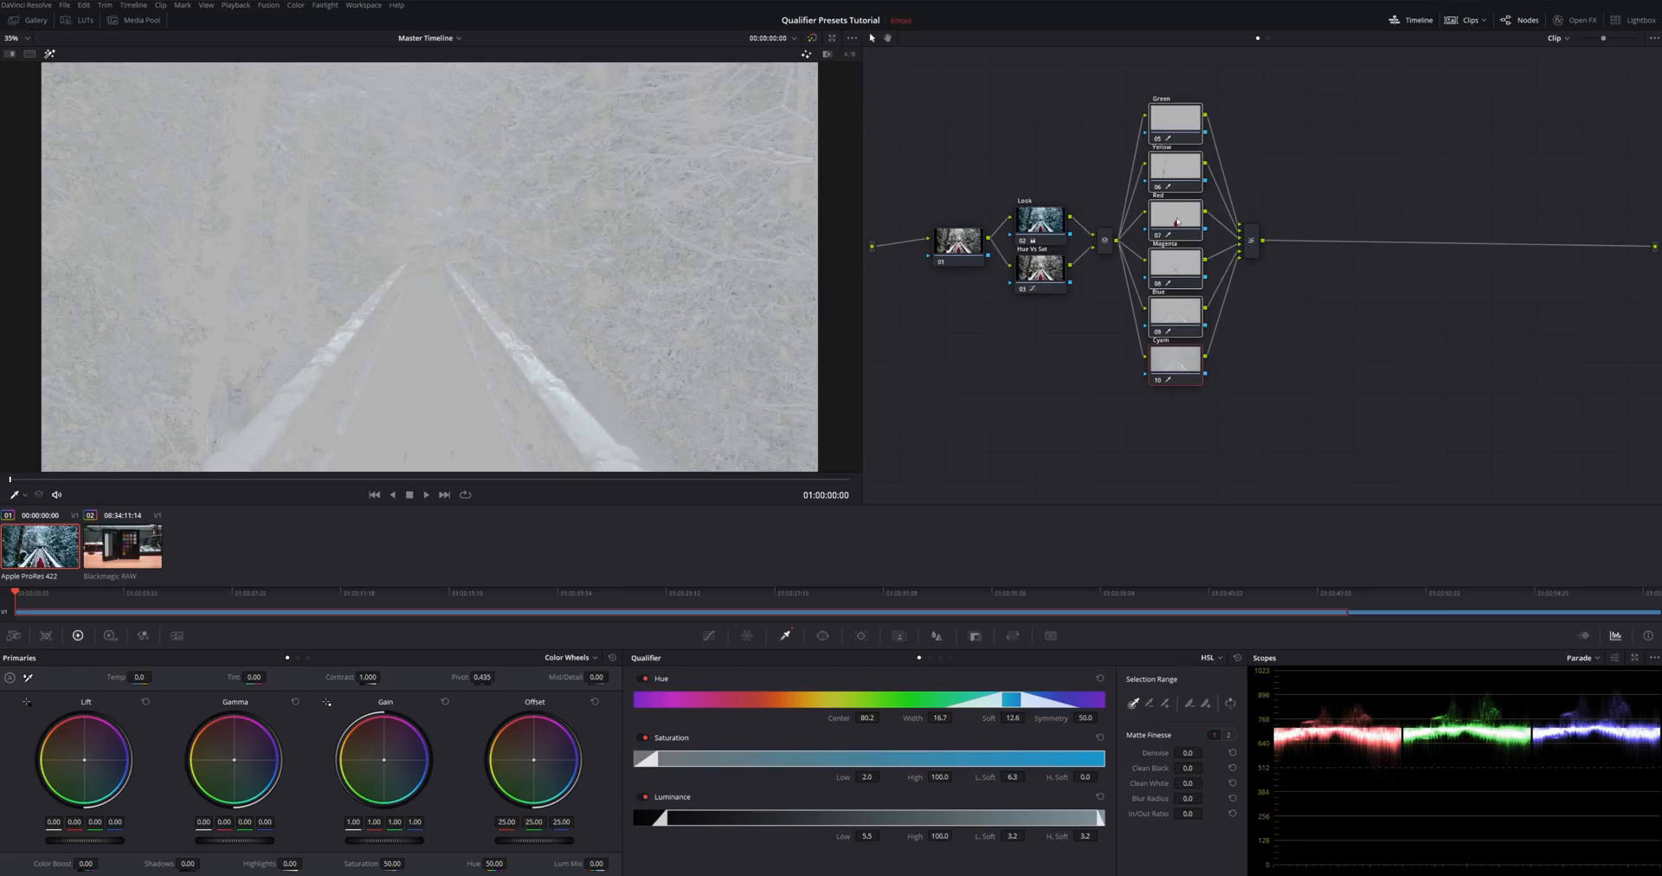
{"action": "mouse_move", "coordinate": [1174, 223]}
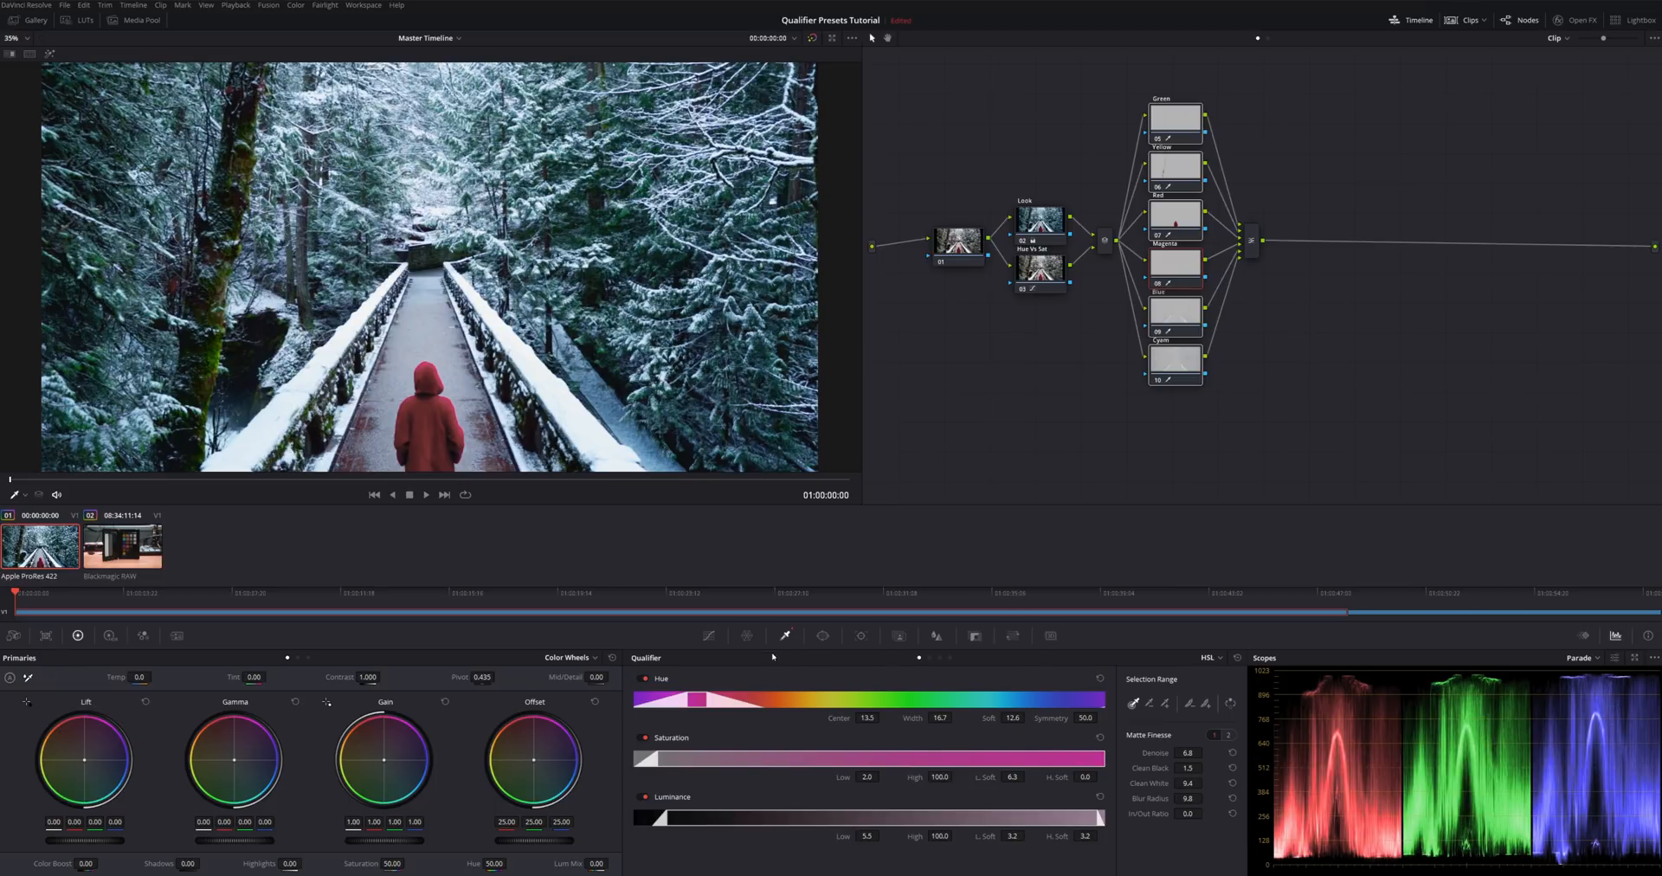
Lift the Red node's custom curve at its midpoint to brighten the coat's red tones
{"action": "left_click", "coordinate": [708, 636]}
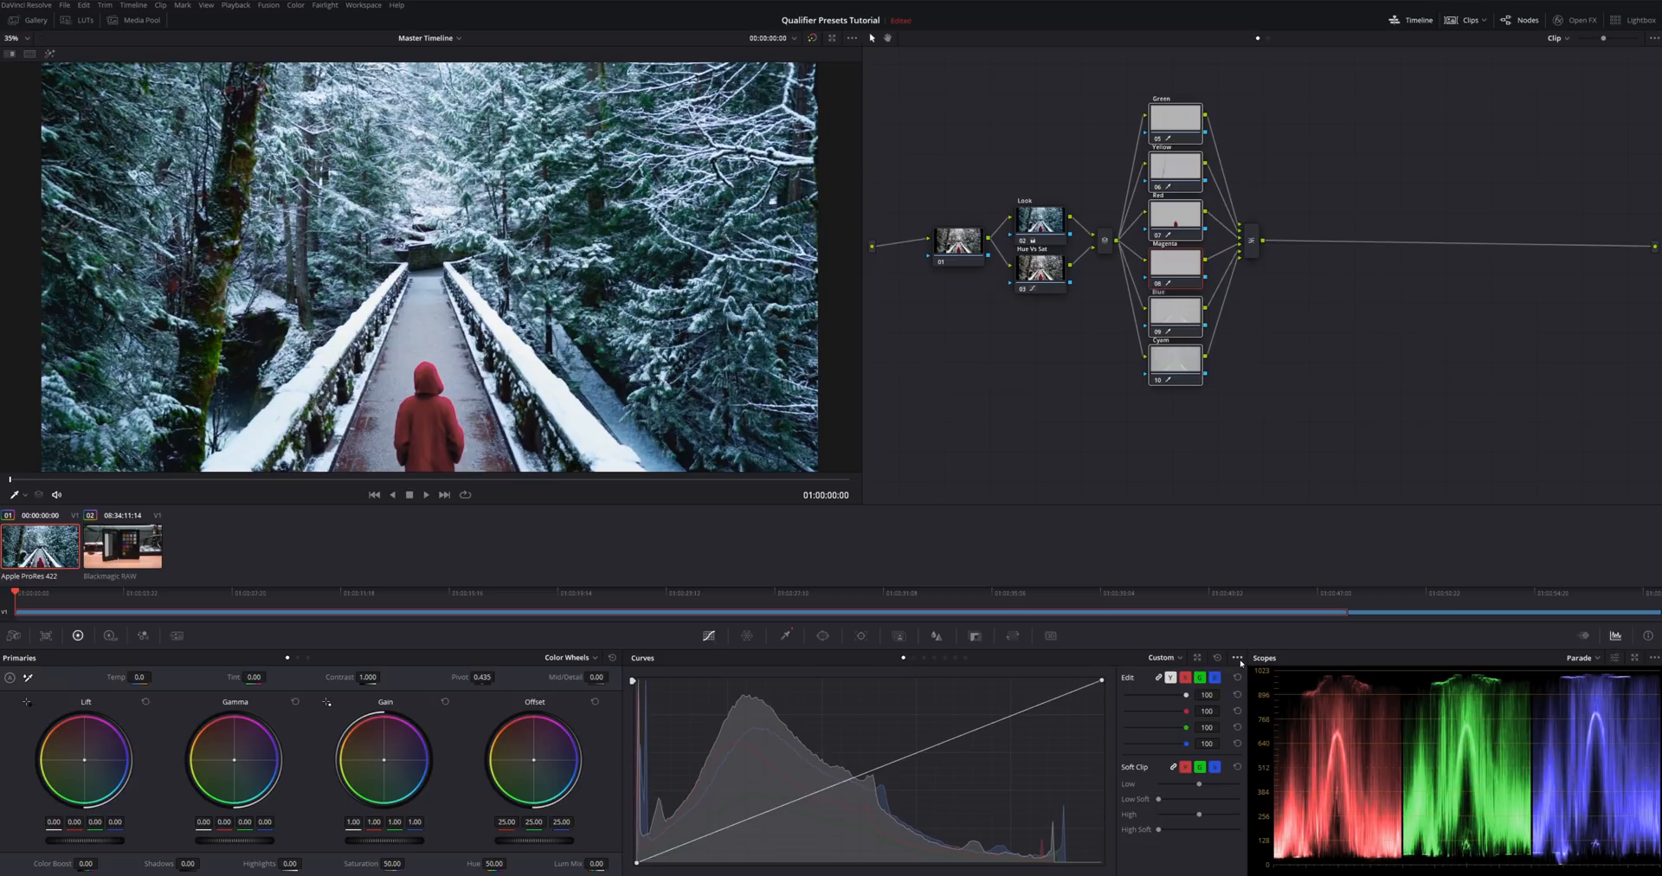
{"action": "left_click", "coordinate": [1236, 658]}
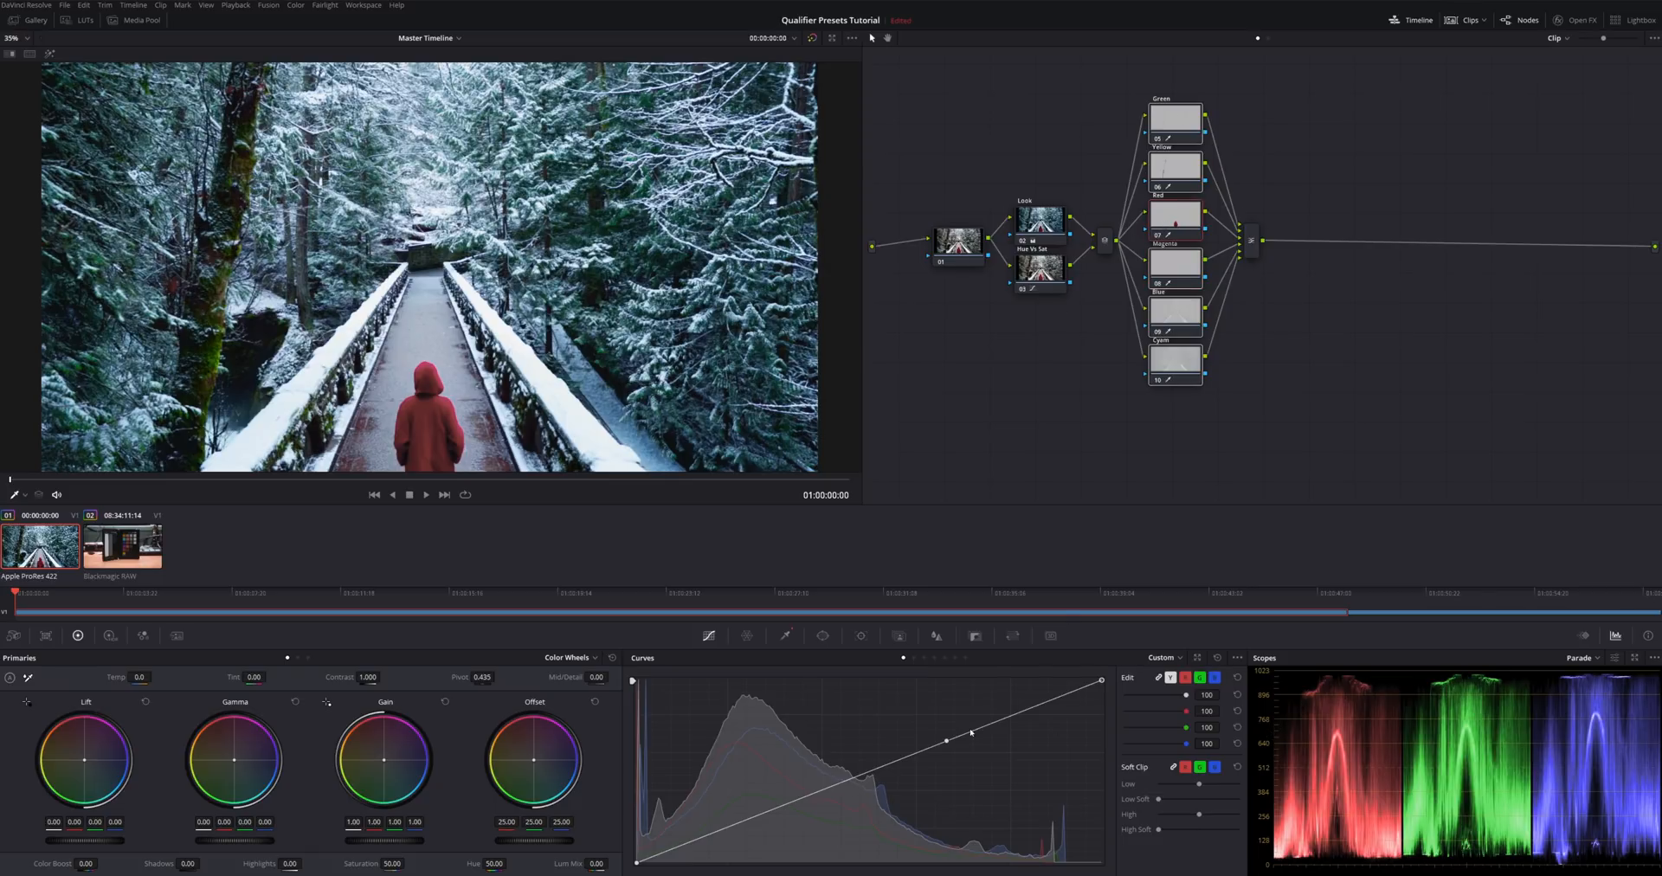
{"action": "left_click_drag", "start_coordinate": [967, 737], "coordinate": [942, 729]}
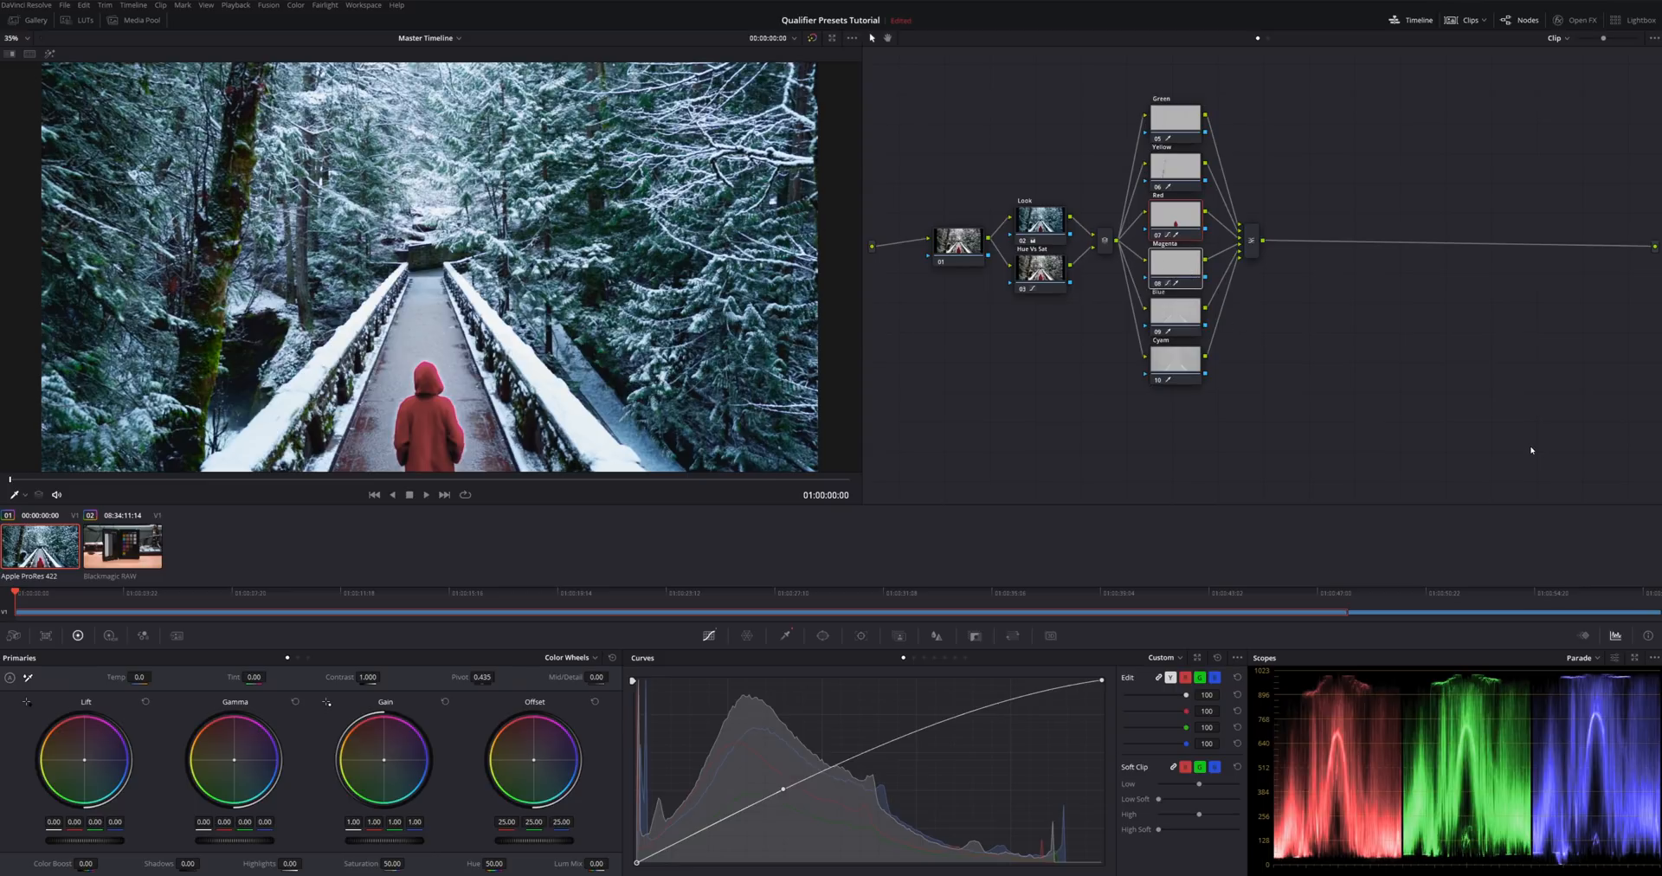
{"action": "left_click", "coordinate": [1174, 215]}
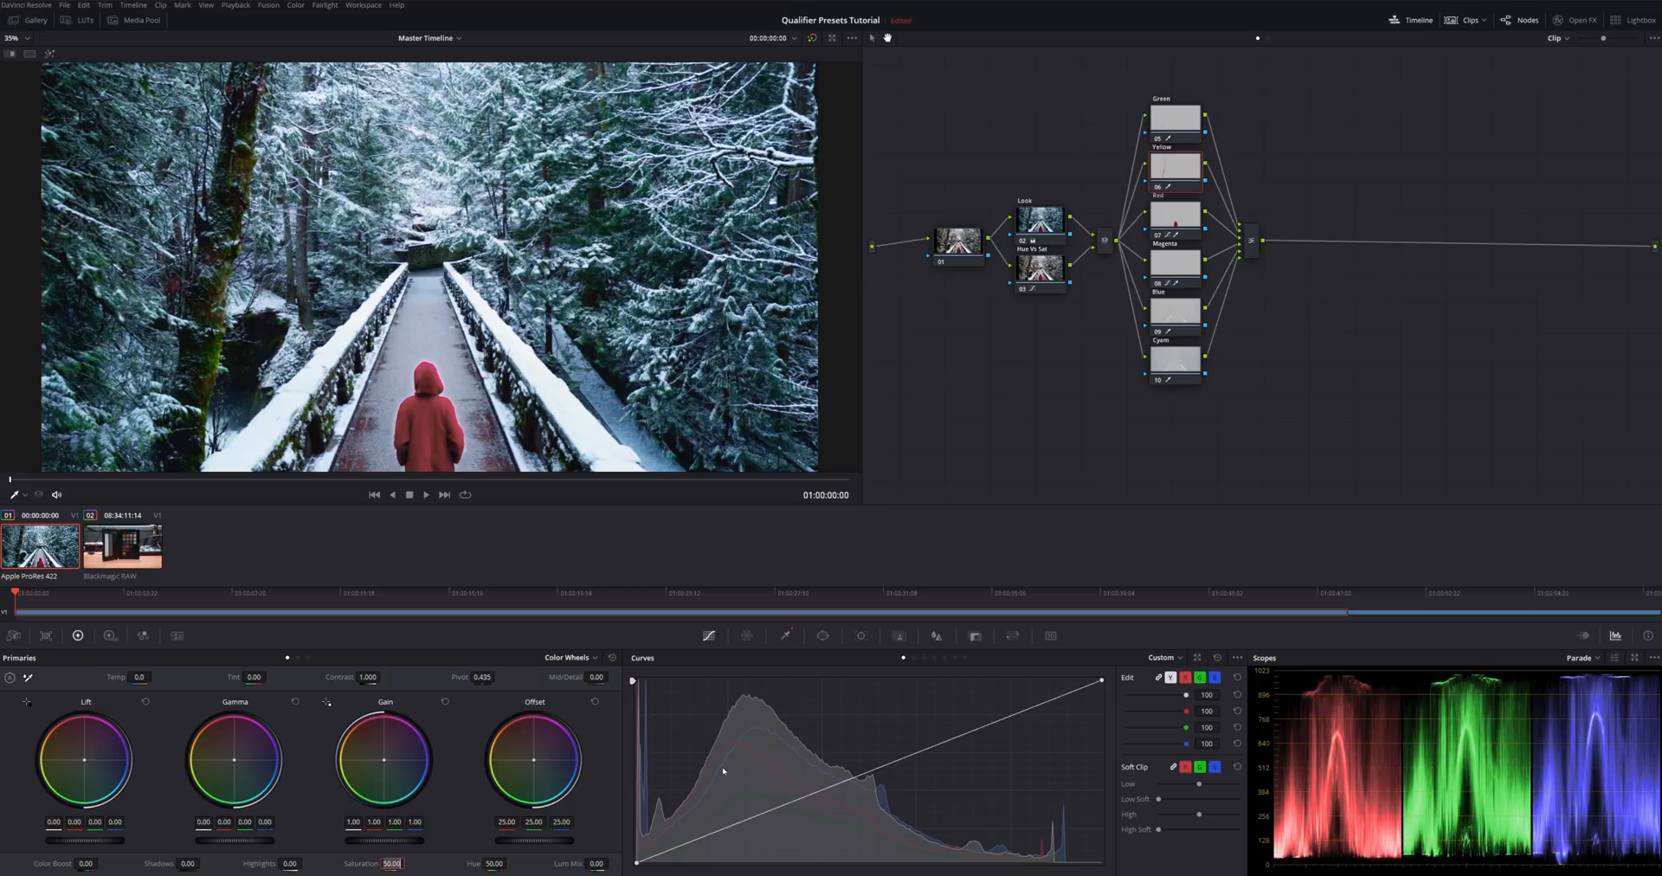
Set the Yellow node's saturation to 45 and pull its curve top down to darken highlights
{"action": "type", "text": "45"}
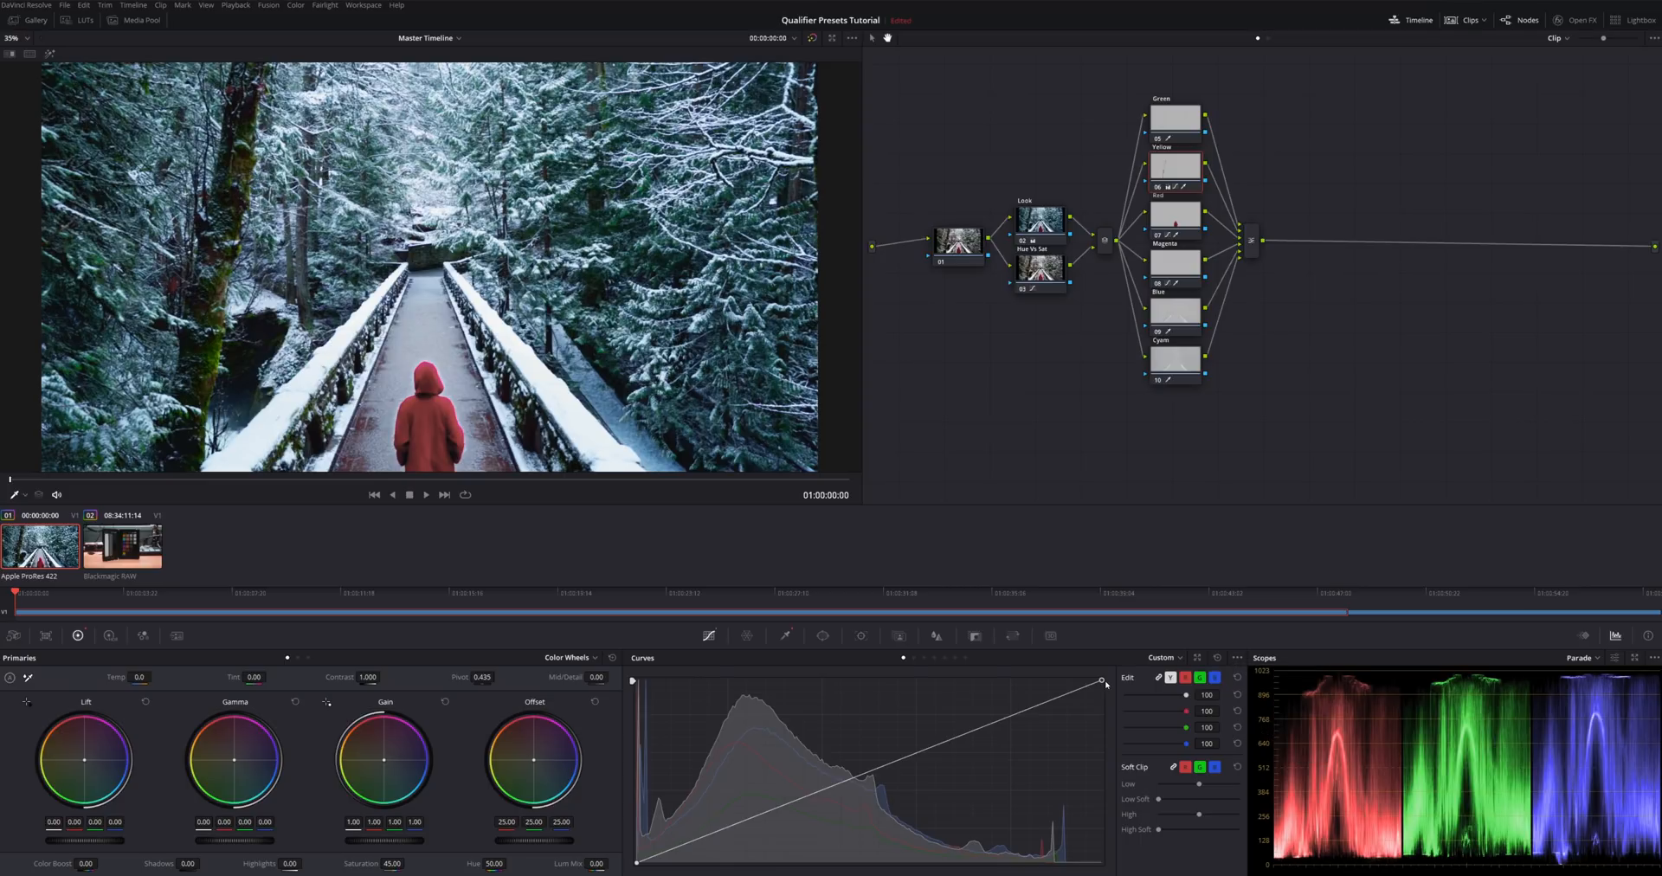
{"action": "left_click_drag", "start_coordinate": [1101, 683], "coordinate": [1101, 715]}
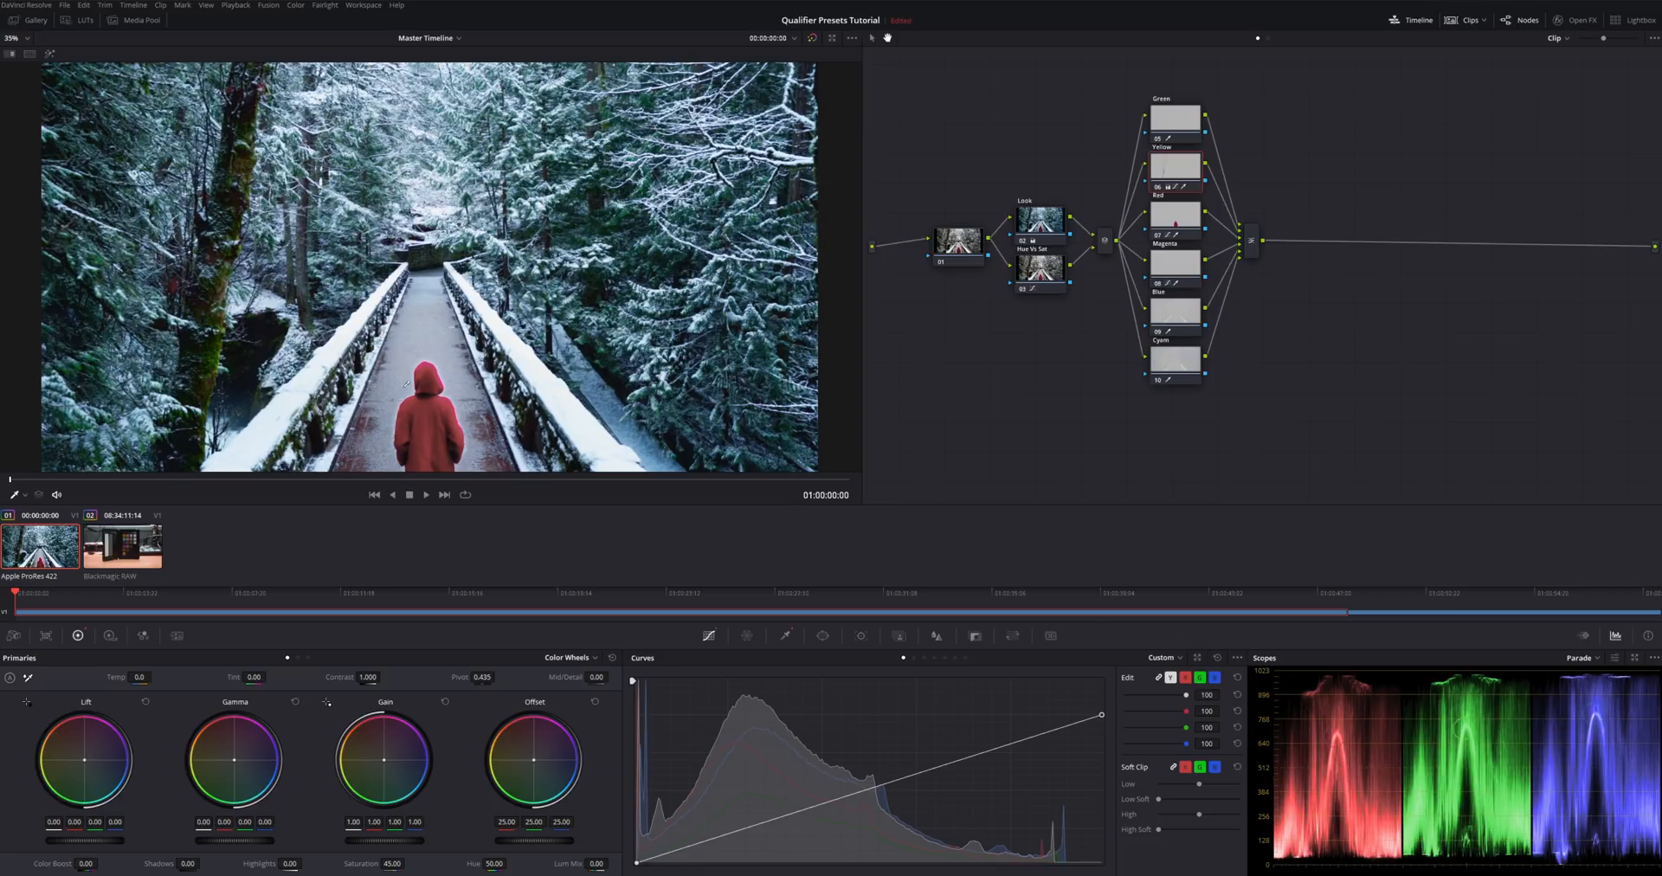
{"action": "left_click", "coordinate": [1173, 167]}
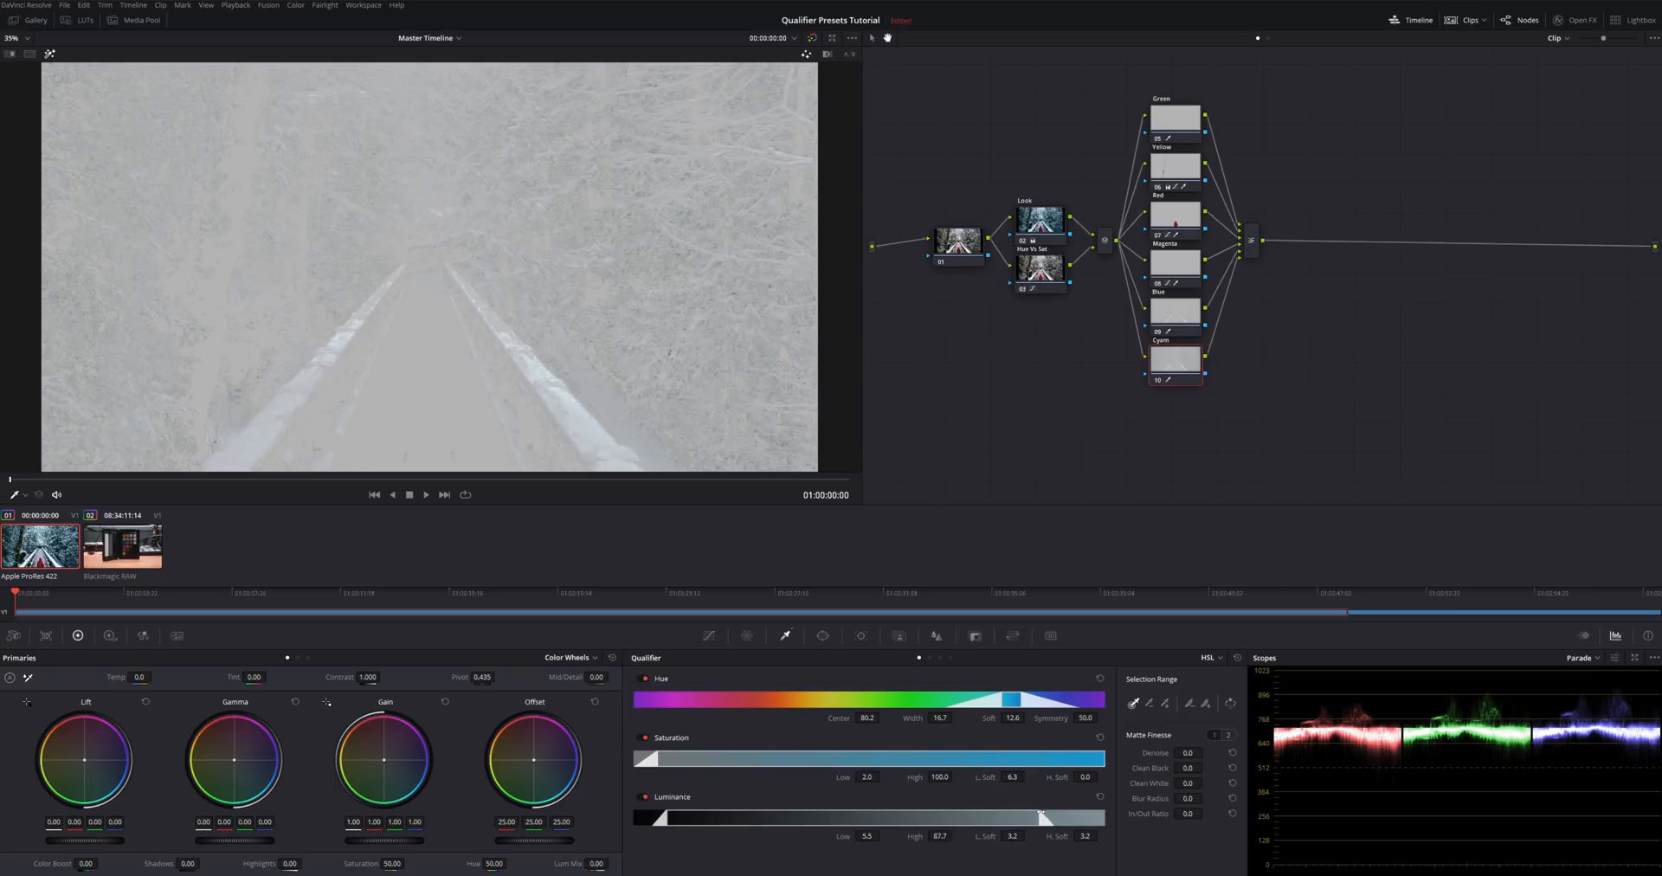
Narrow the Cyan matte to darker luminance, soften it, and set saturation to 45 with darker highlights
{"action": "left_click_drag", "start_coordinate": [1039, 817], "coordinate": [931, 817]}
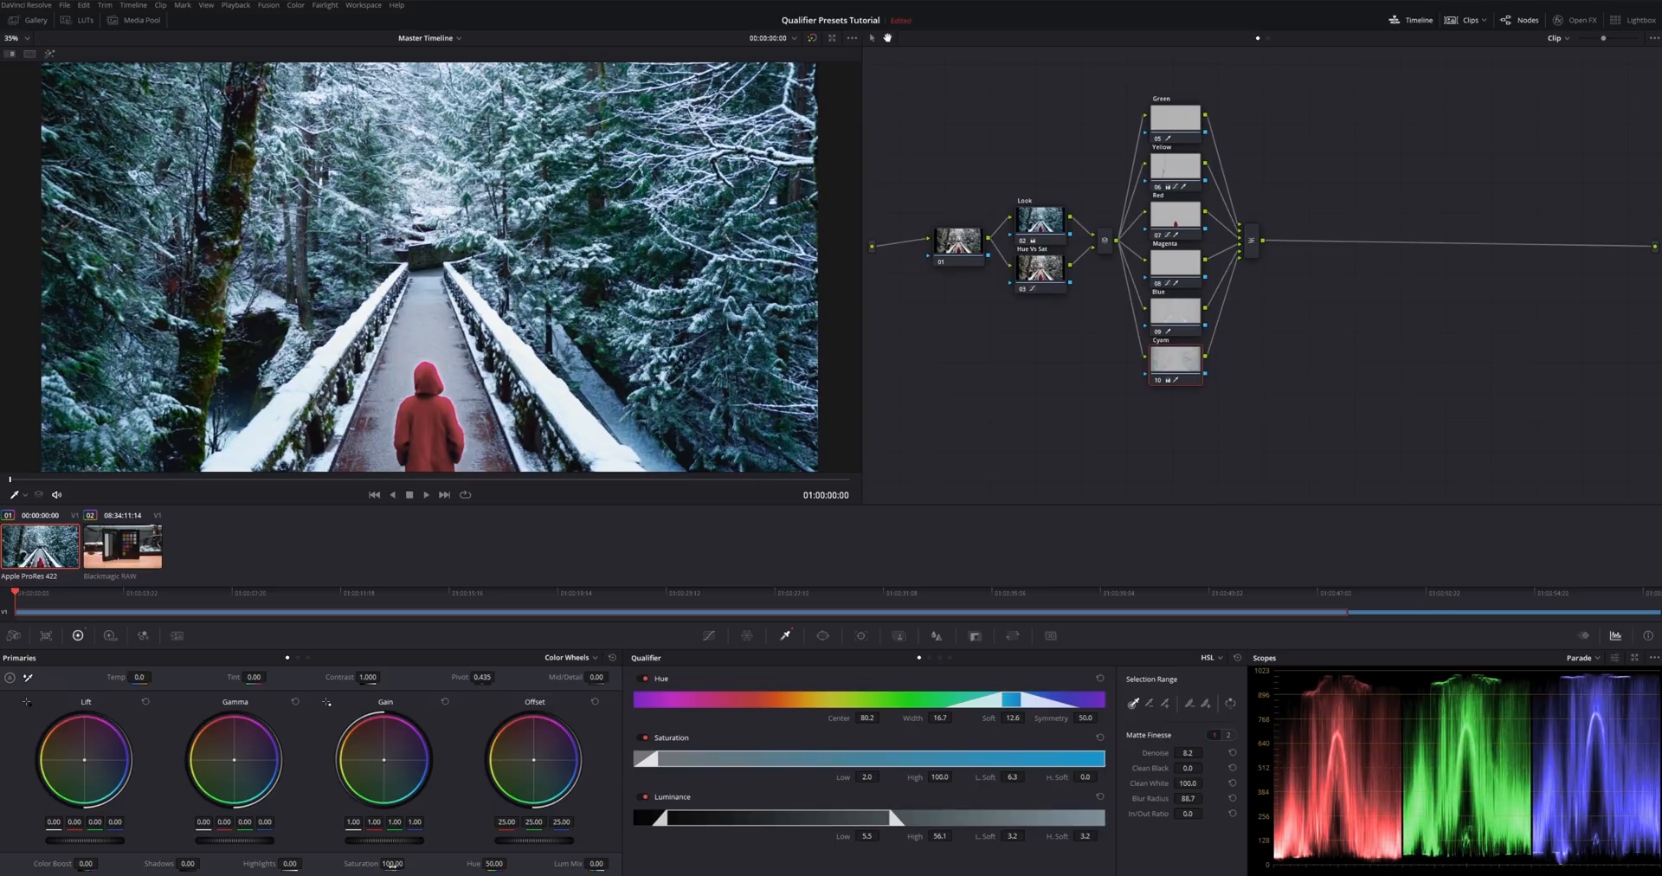
{"action": "type", "text": "45"}
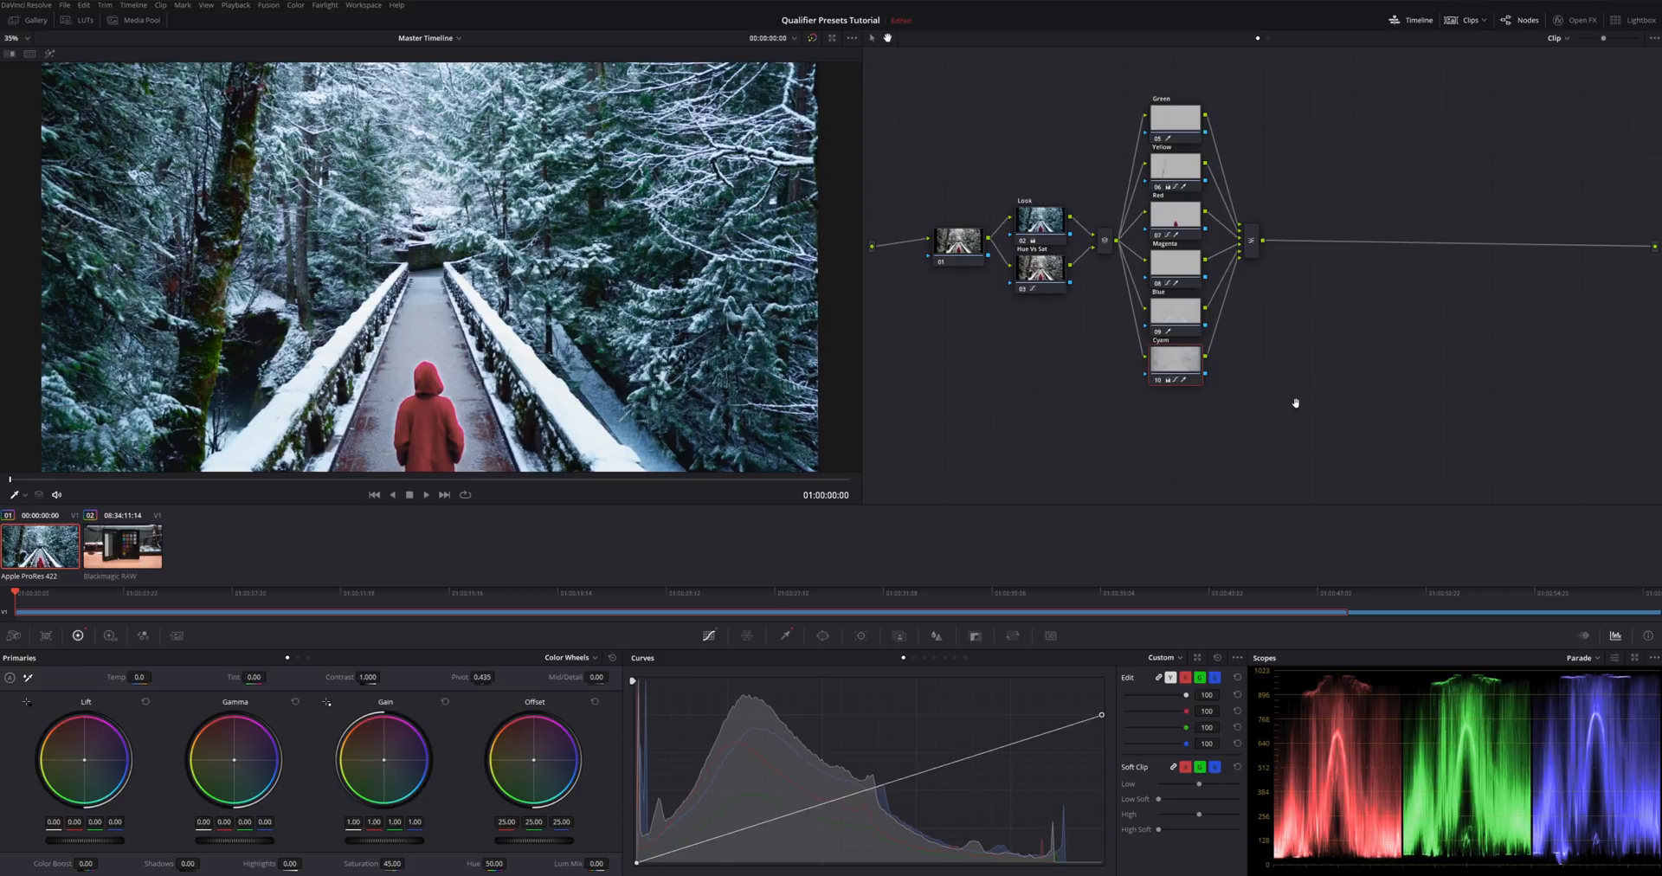
{"action": "left_click", "coordinate": [1174, 356]}
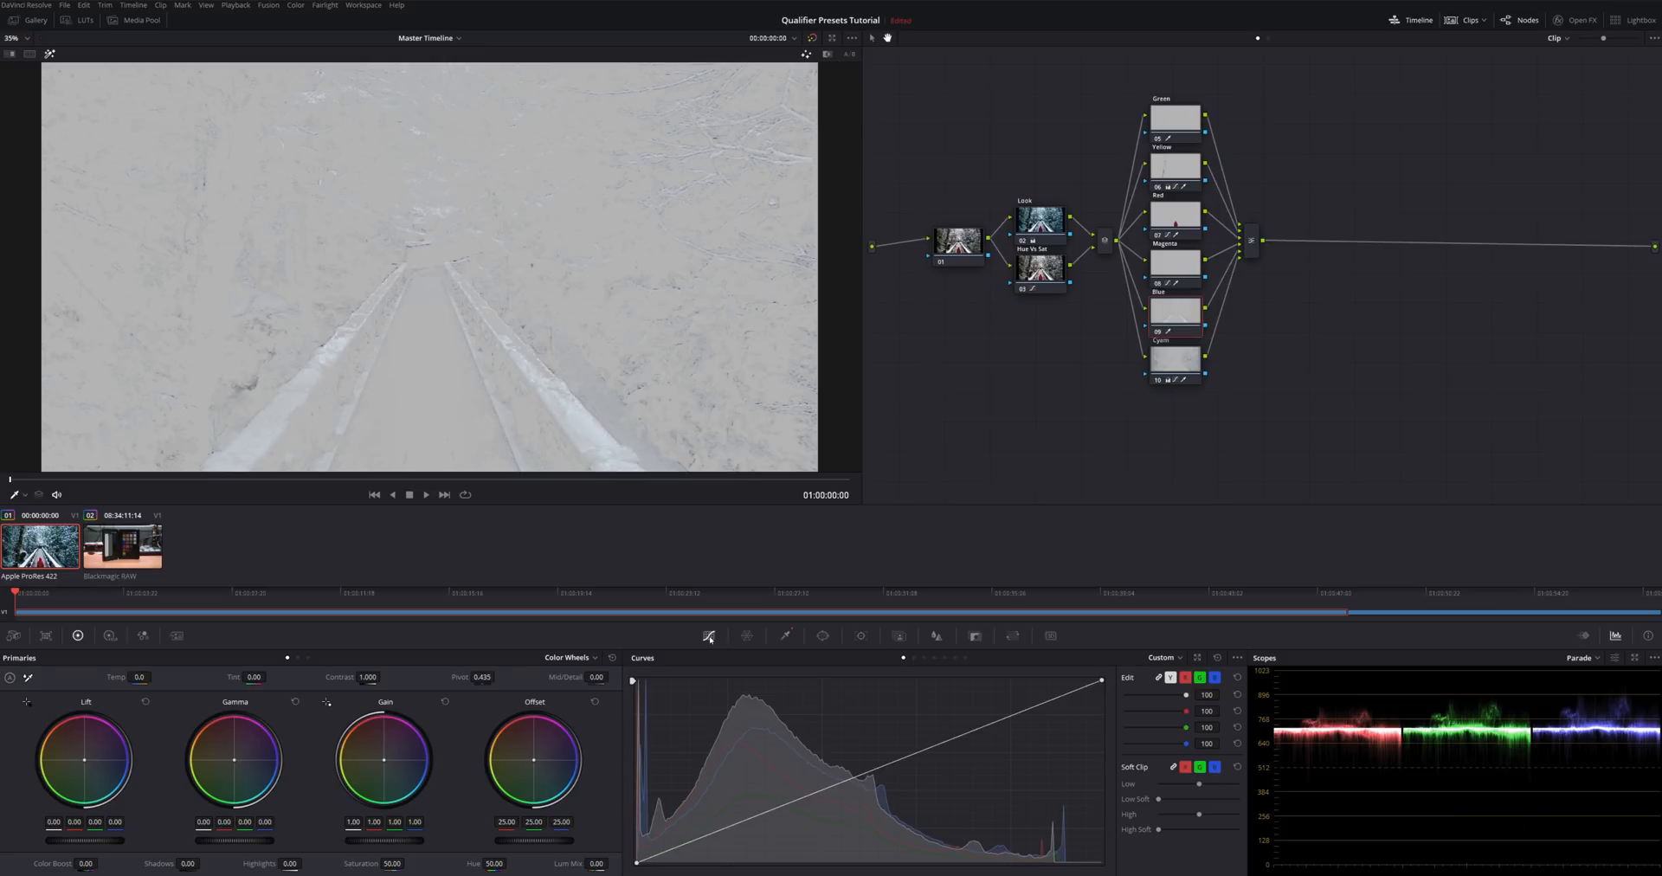
Cut the Blue-range node's Luminance High to about 59, excluding the brightest areas
{"action": "left_click", "coordinate": [786, 636]}
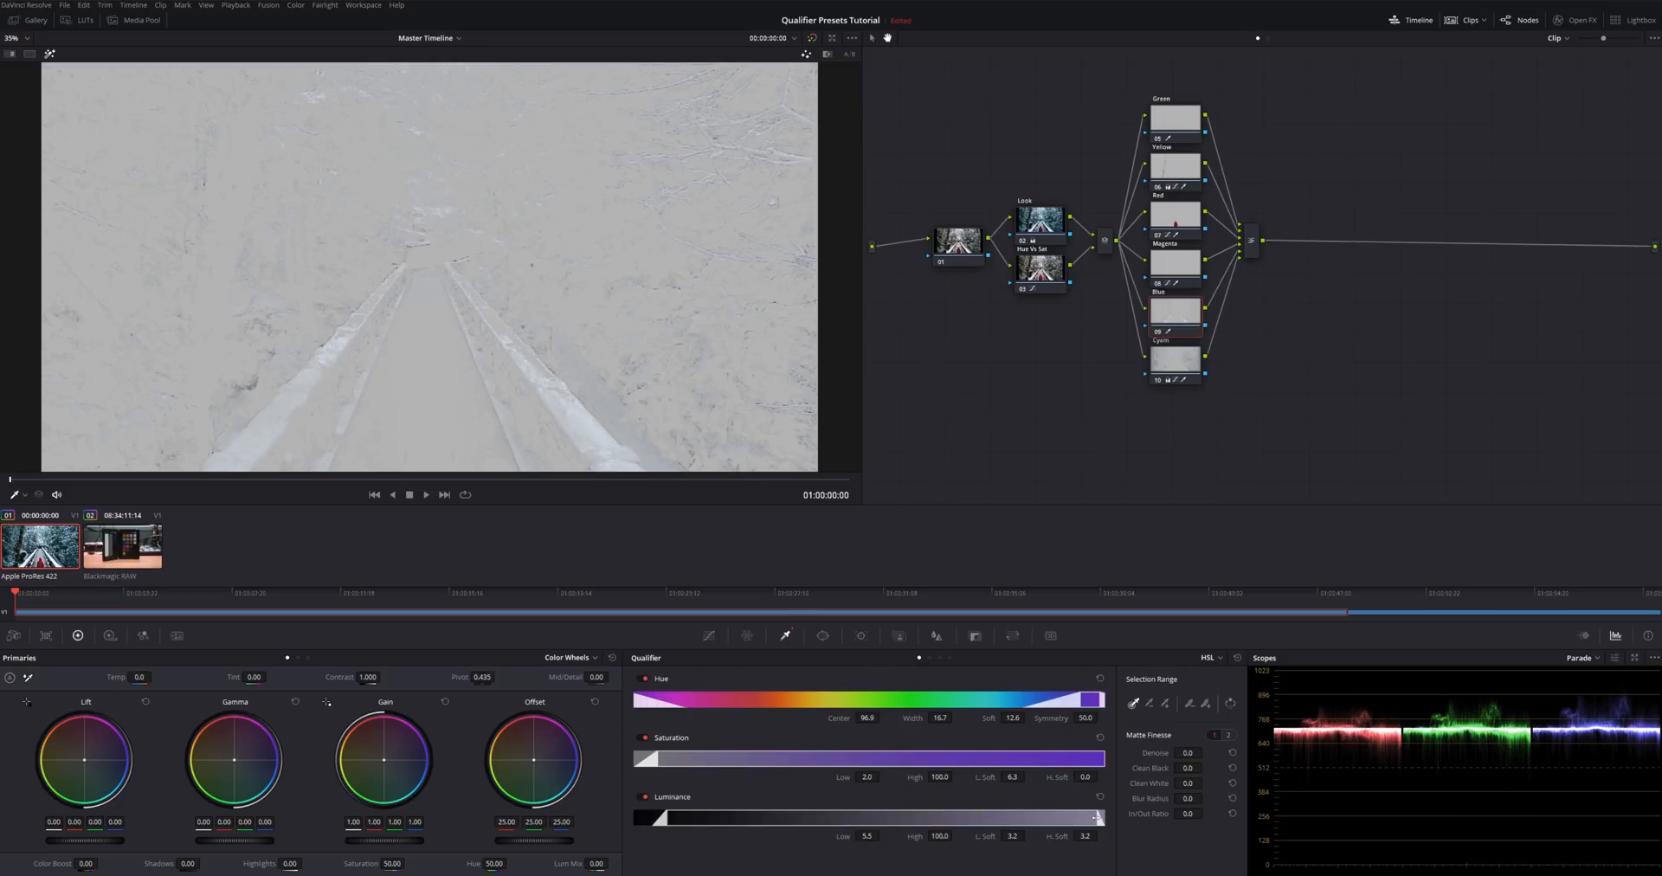
{"action": "left_click_drag", "start_coordinate": [1097, 817], "coordinate": [1016, 817]}
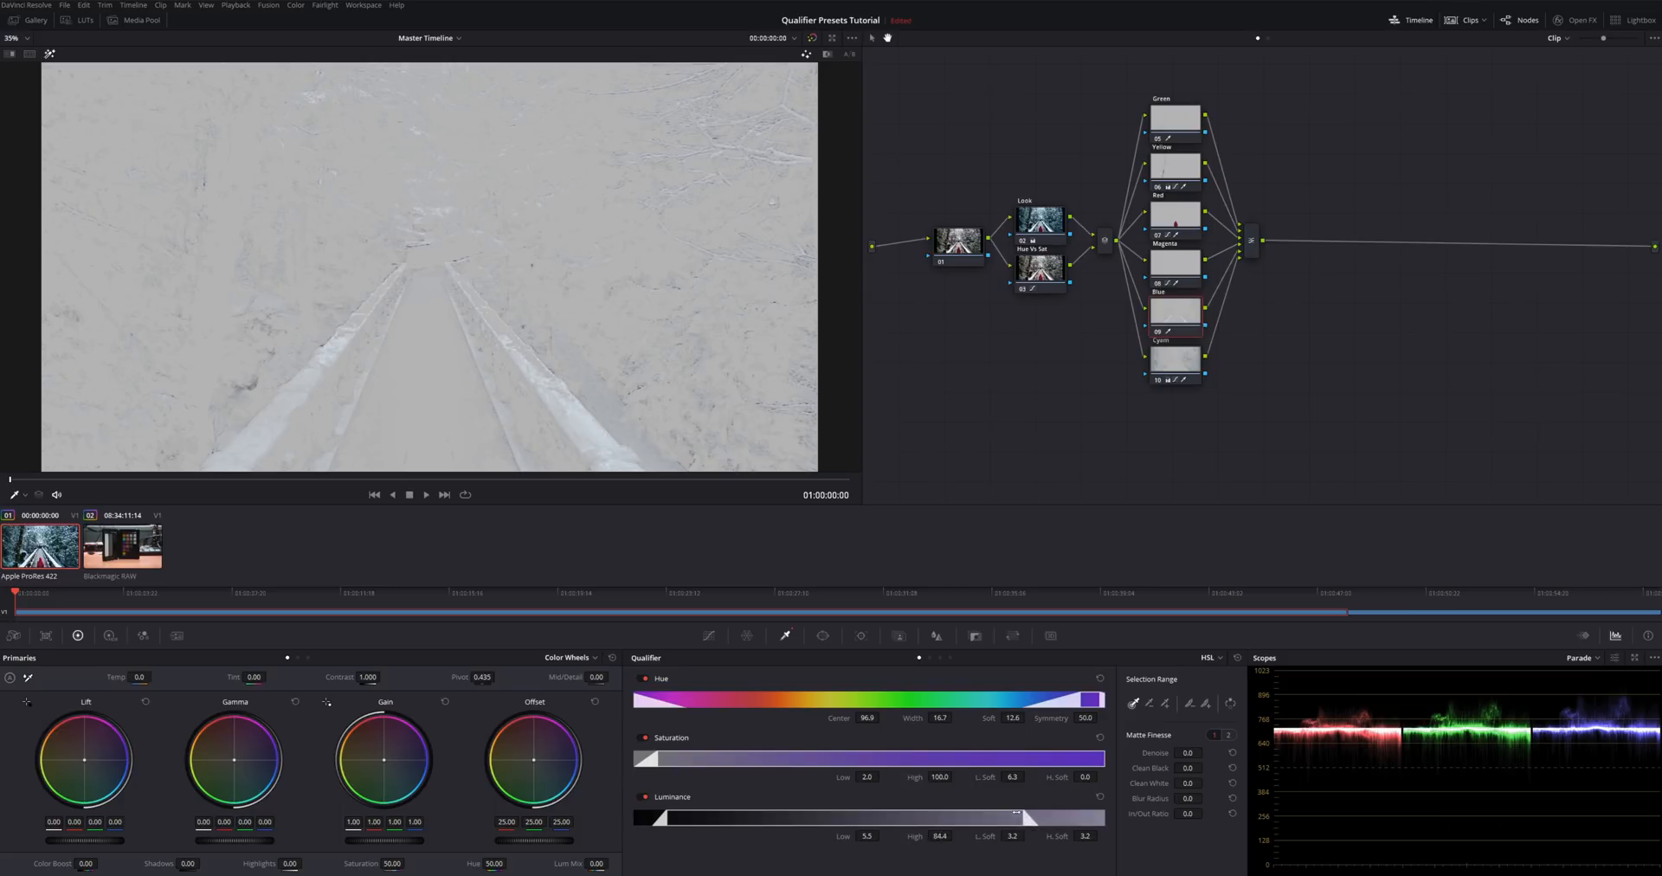
{"action": "left_click_drag", "start_coordinate": [1018, 817], "coordinate": [941, 818]}
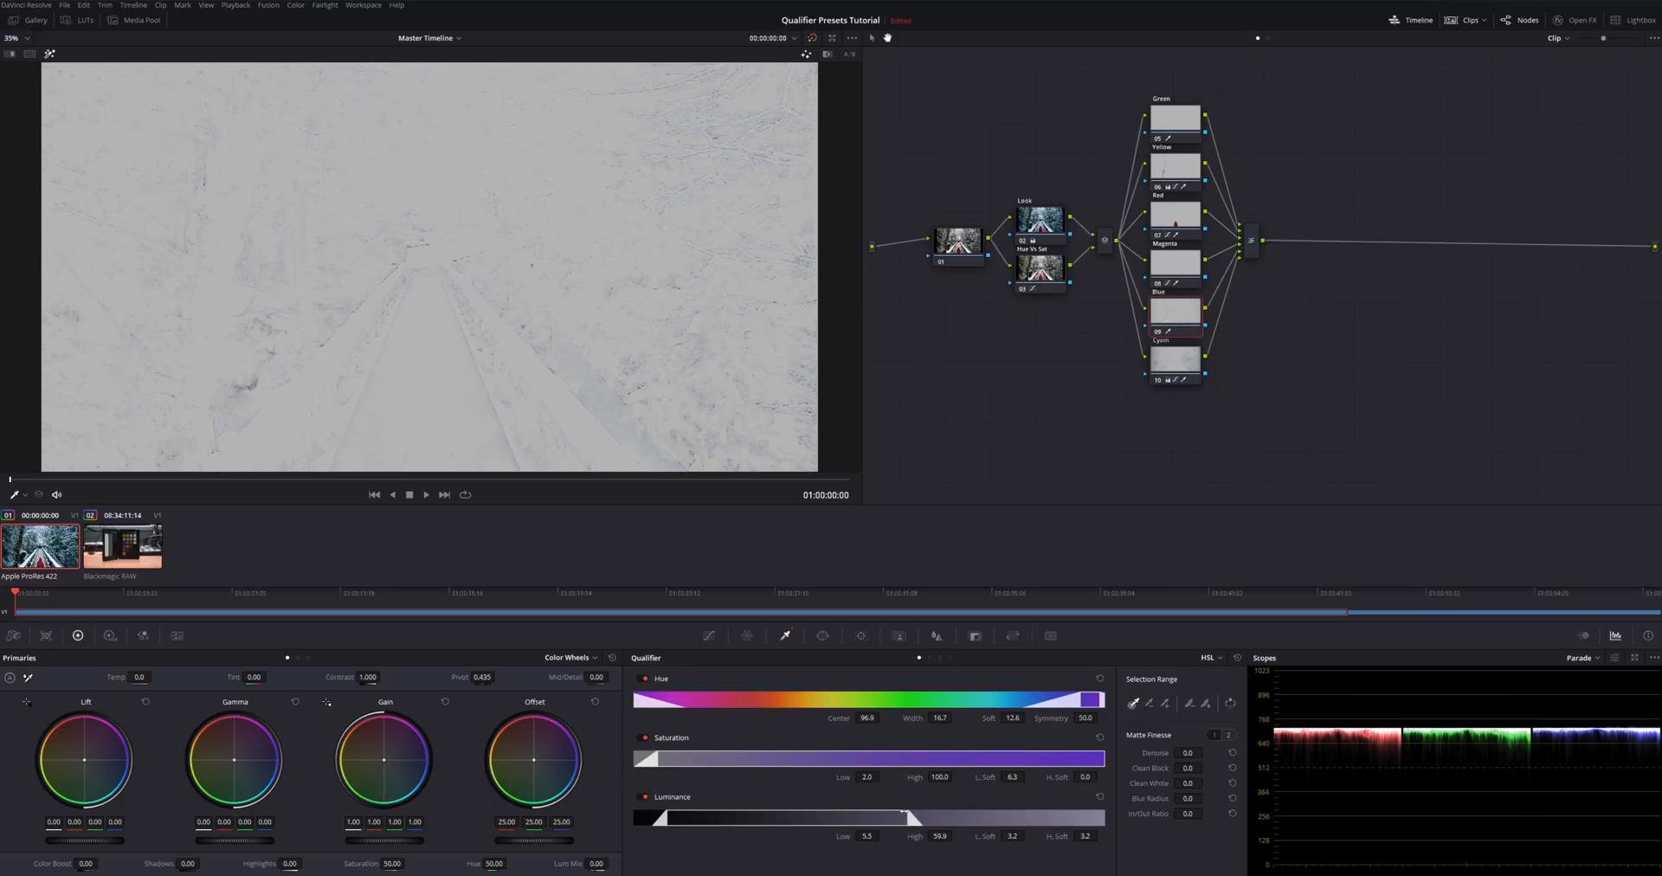
{"action": "left_click_drag", "start_coordinate": [909, 817], "coordinate": [878, 817]}
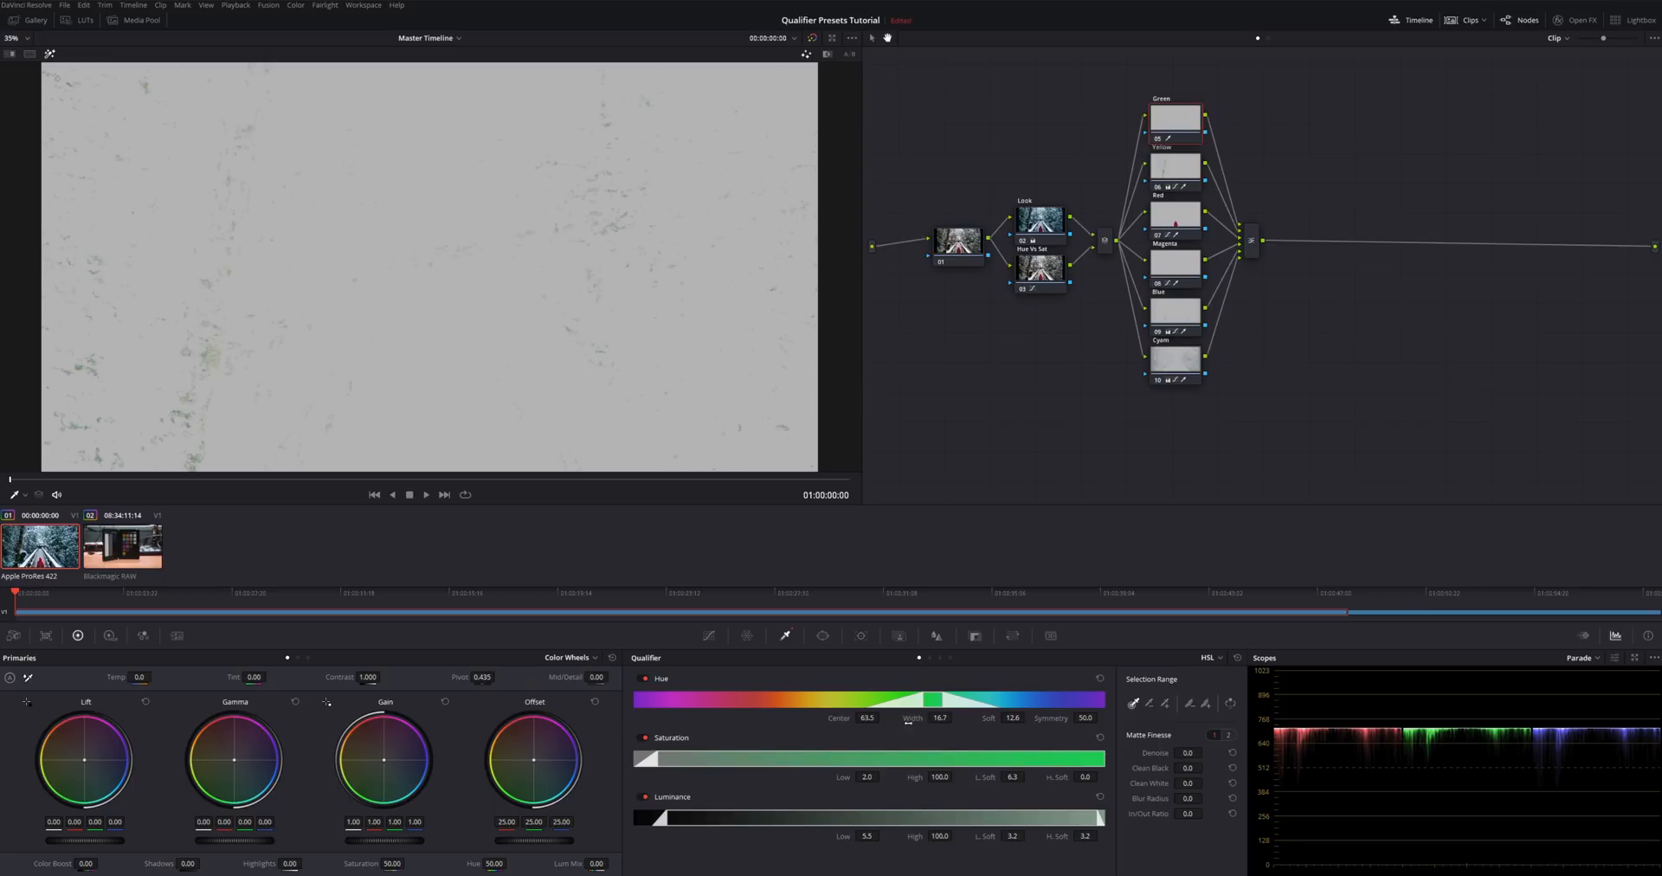
Widen the Green node's Hue Width to about 23.3 so the qualifier covers the foliage
{"action": "left_click_drag", "start_coordinate": [909, 719], "coordinate": [928, 718]}
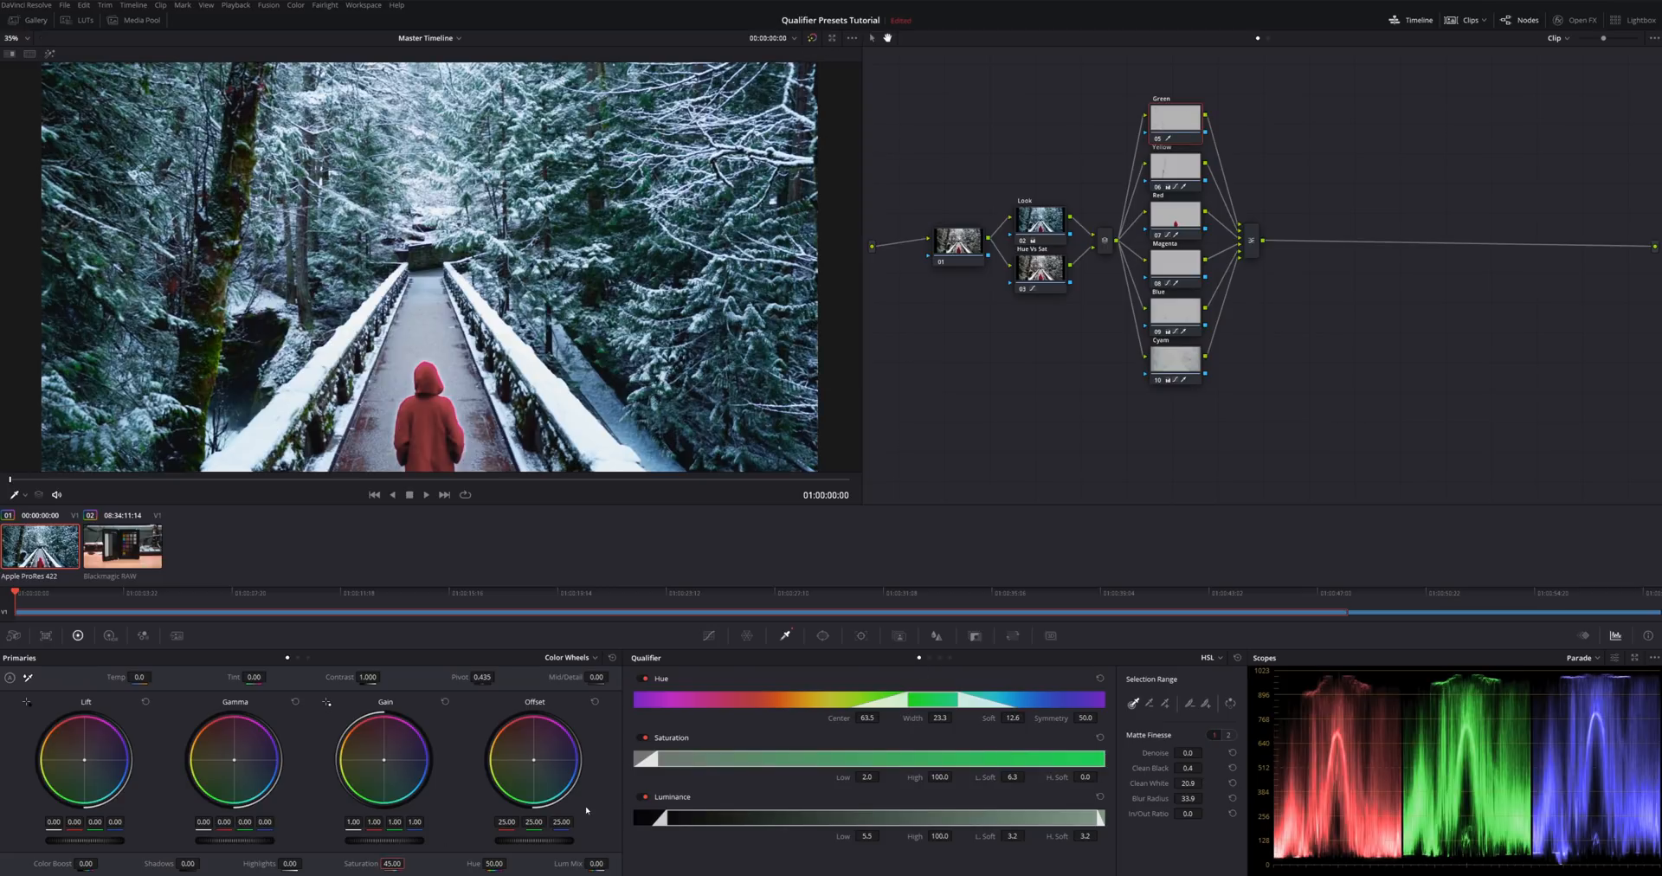
{"action": "left_click", "coordinate": [708, 635]}
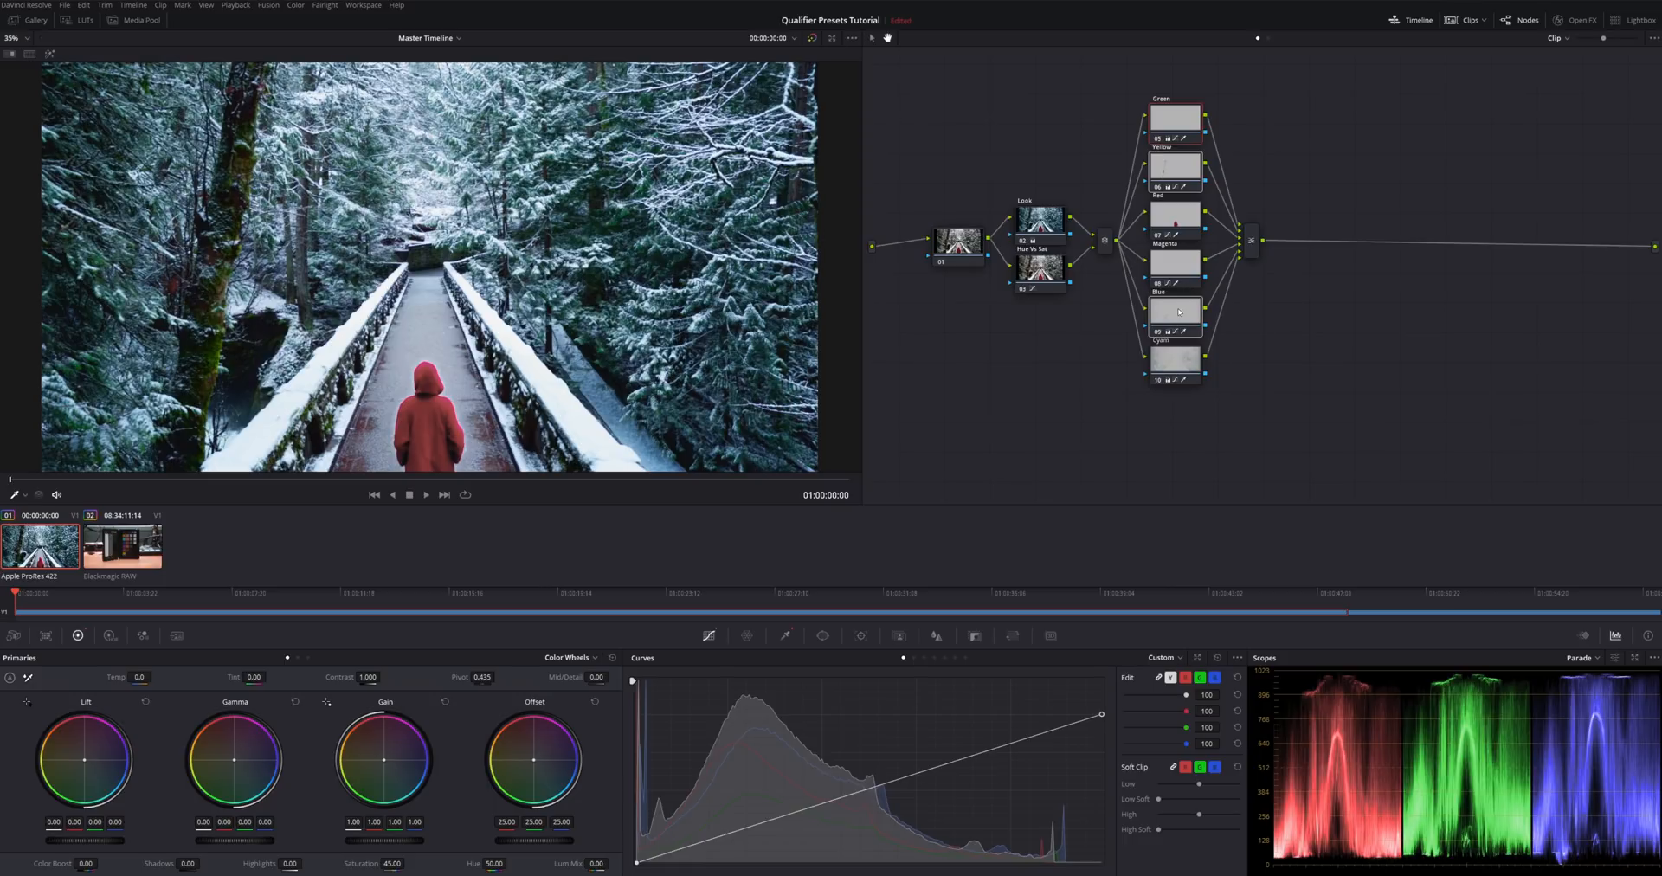
Select another node in the qualifier group before adding the serial node after the mixer
{"action": "left_click", "coordinate": [1174, 358]}
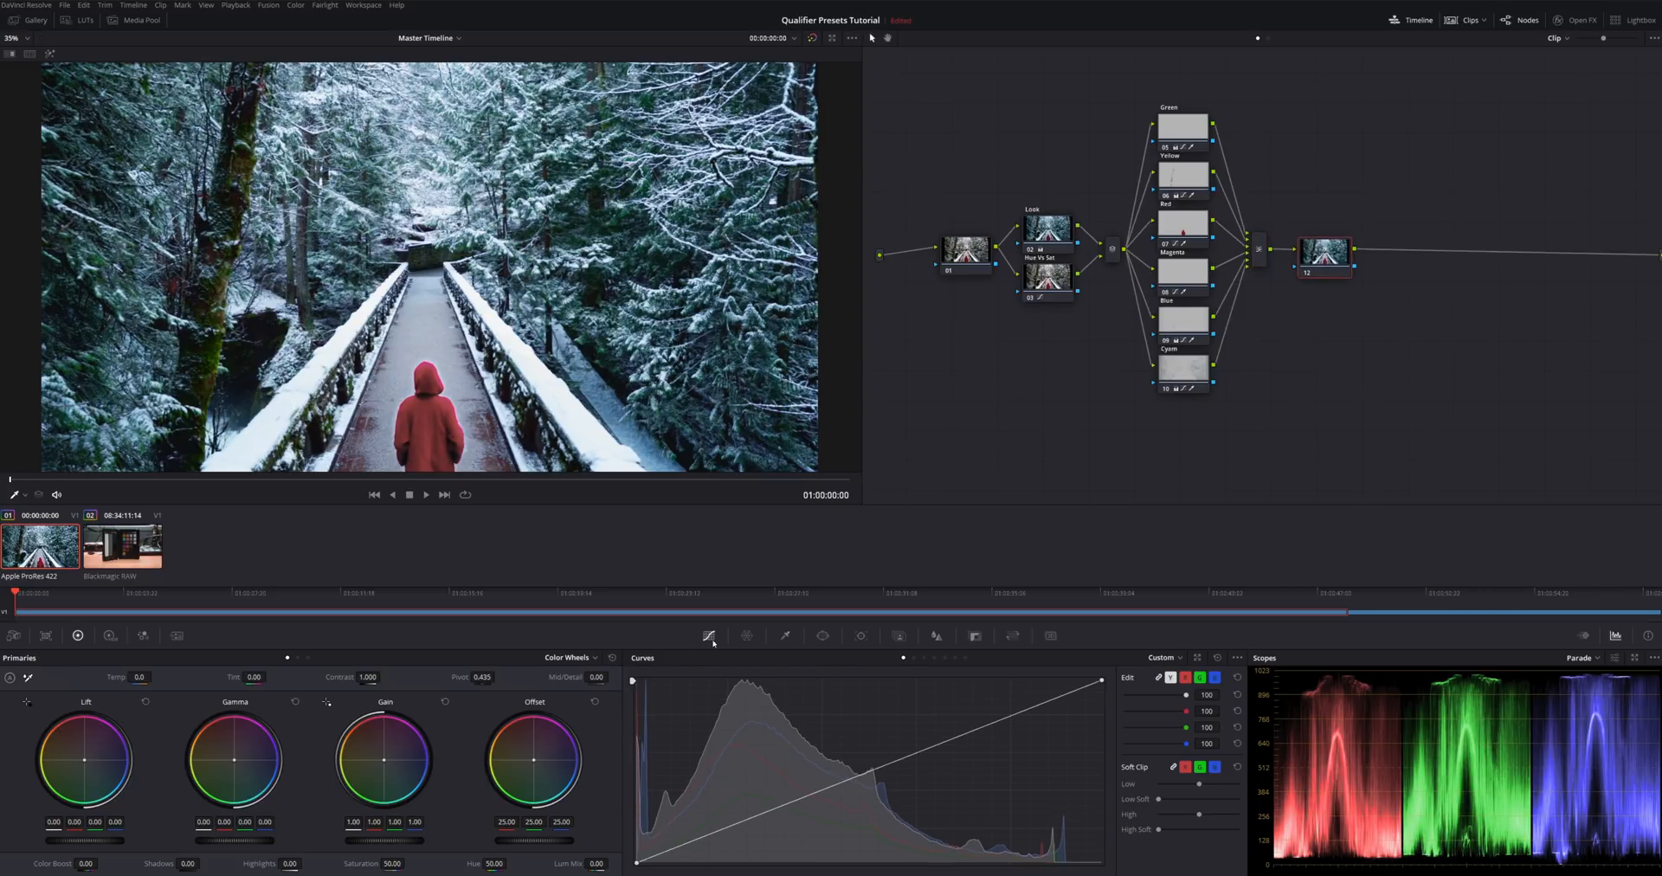
Set node 12's luminance-only qualifier Low limit up to about 68.9 to isolate the snow
{"action": "left_click", "coordinate": [710, 634]}
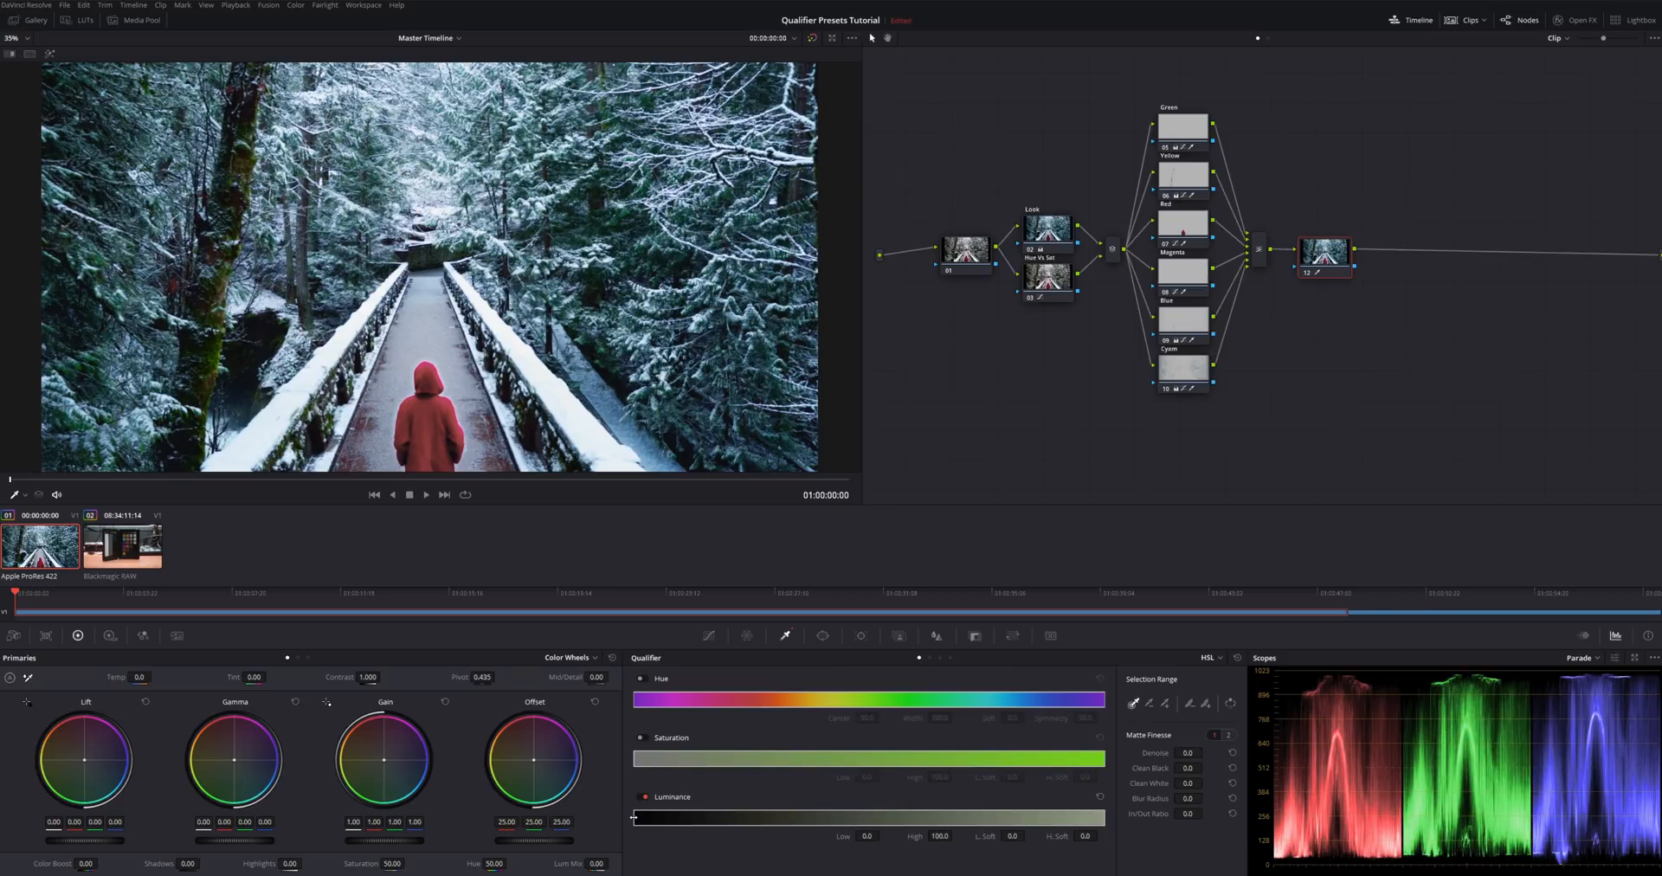
{"action": "left_click_drag", "start_coordinate": [633, 817], "coordinate": [838, 817]}
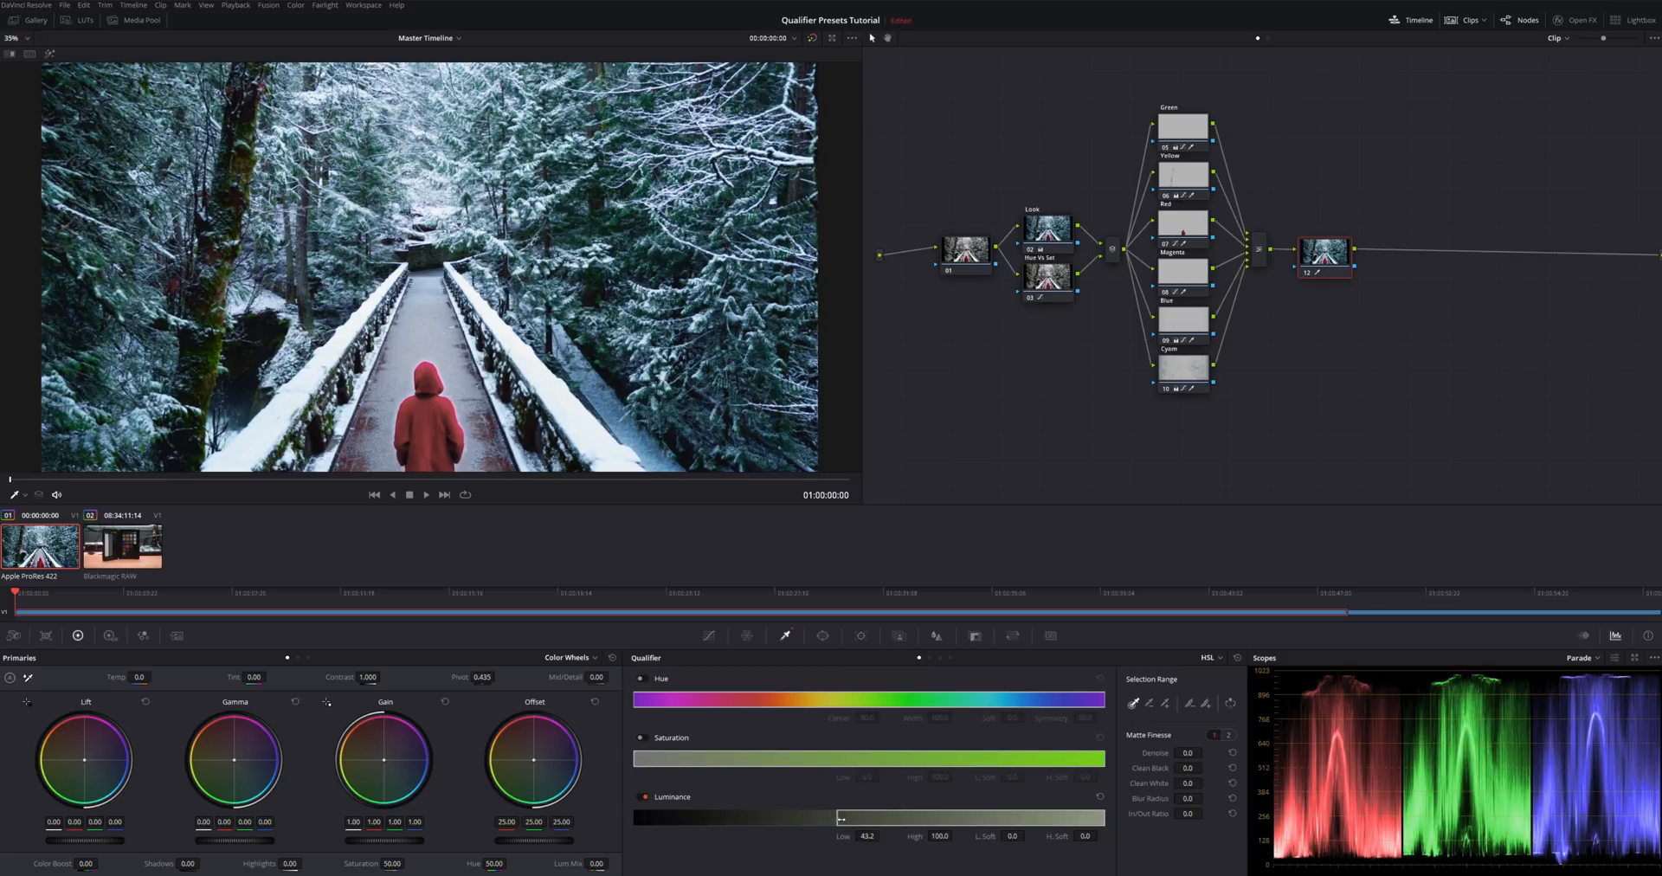
{"action": "left_click_drag", "start_coordinate": [839, 817], "coordinate": [958, 817]}
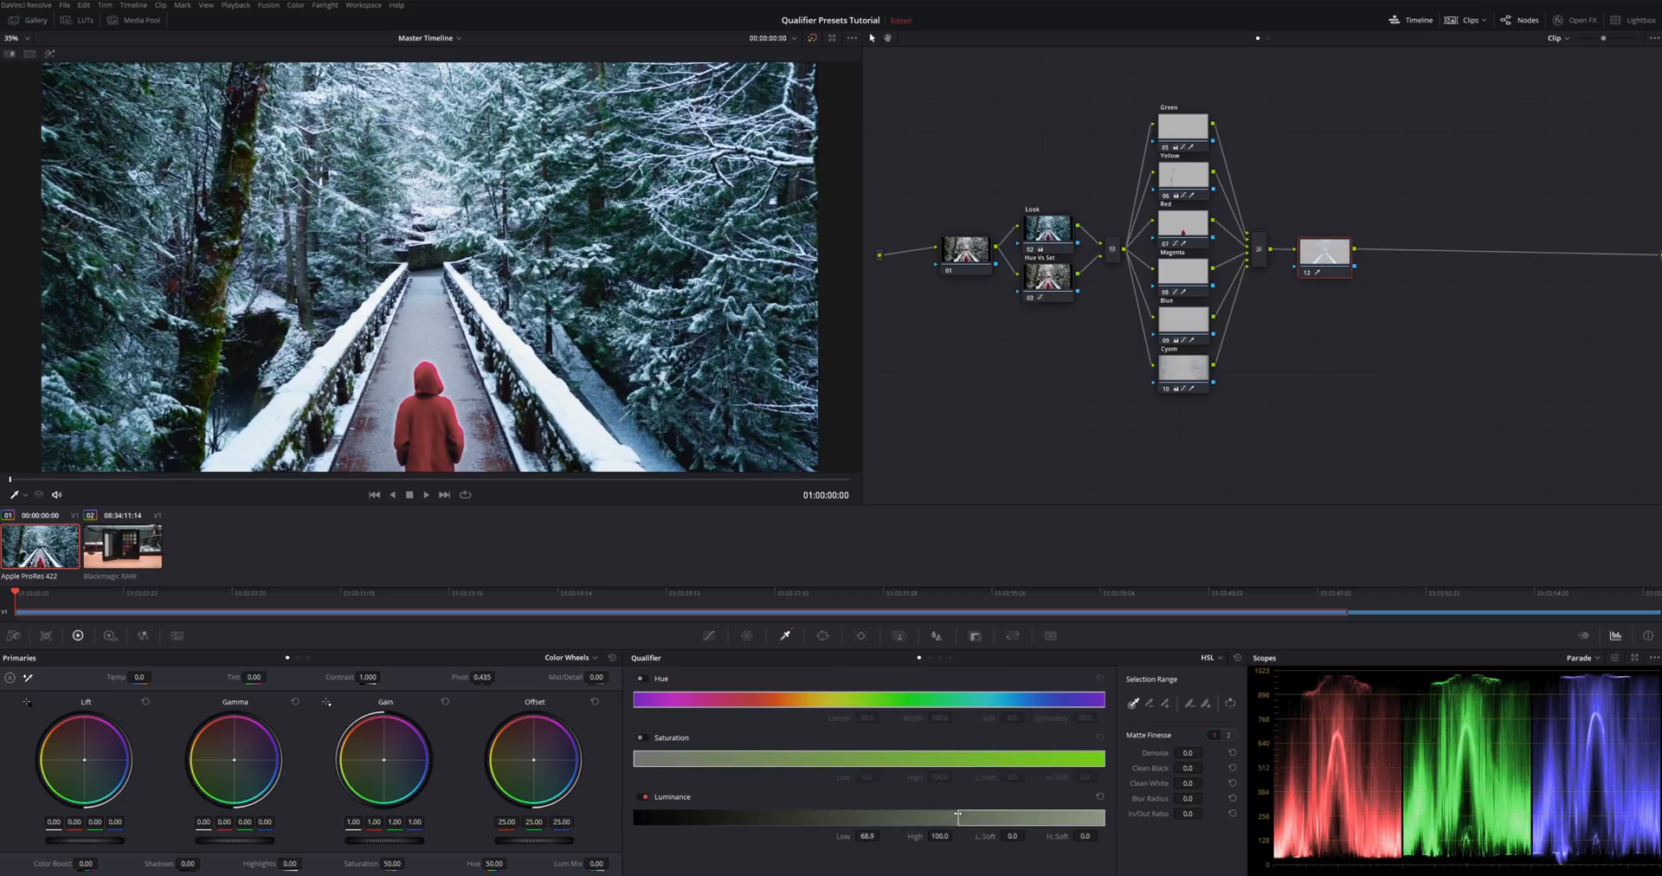